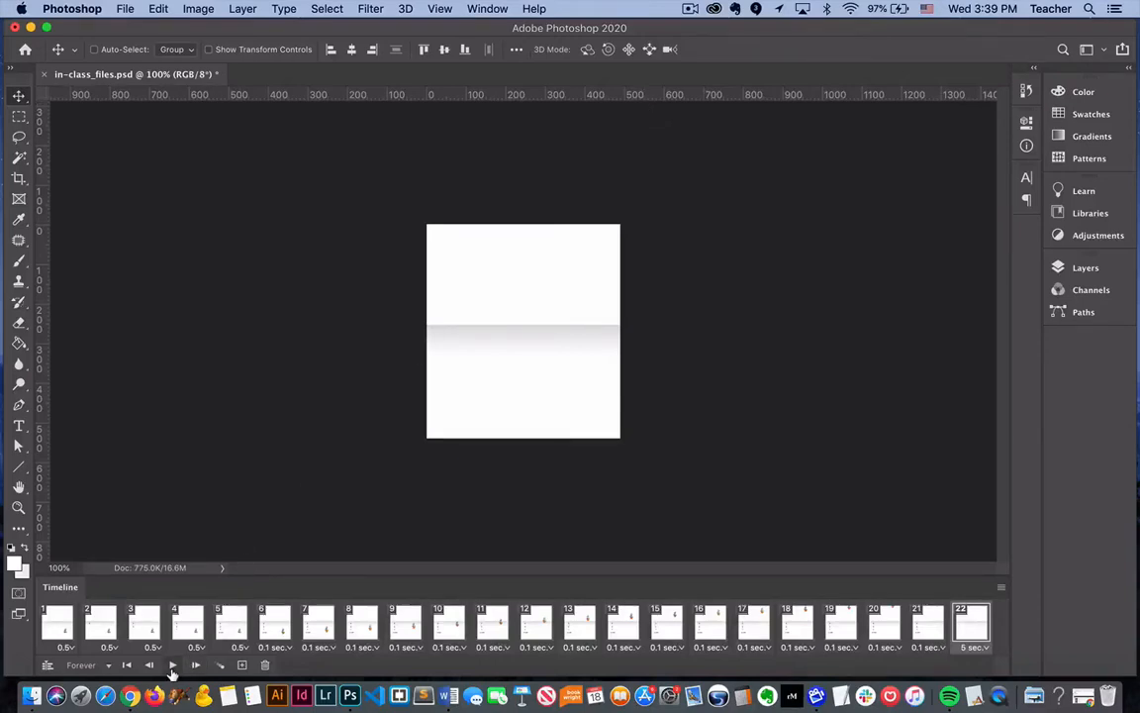
mouse_move(172, 665)
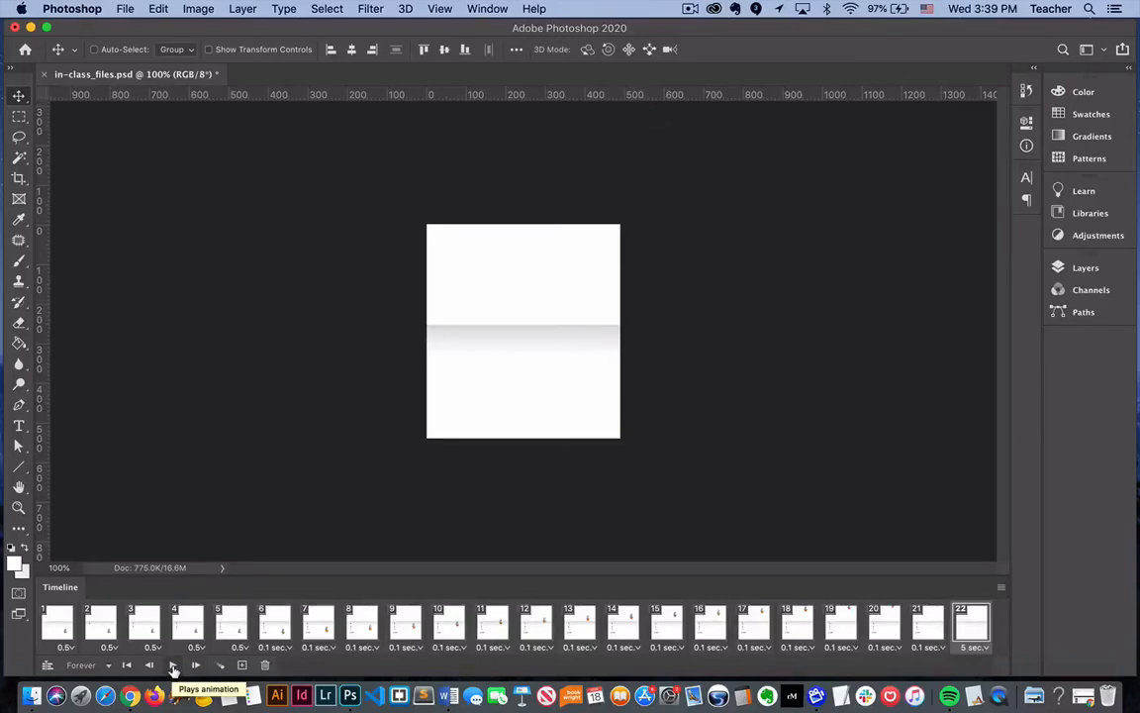
Play the frame animation in the Timeline to watch the 3-2-1 countdown and Launch! frames
left_click(173, 665)
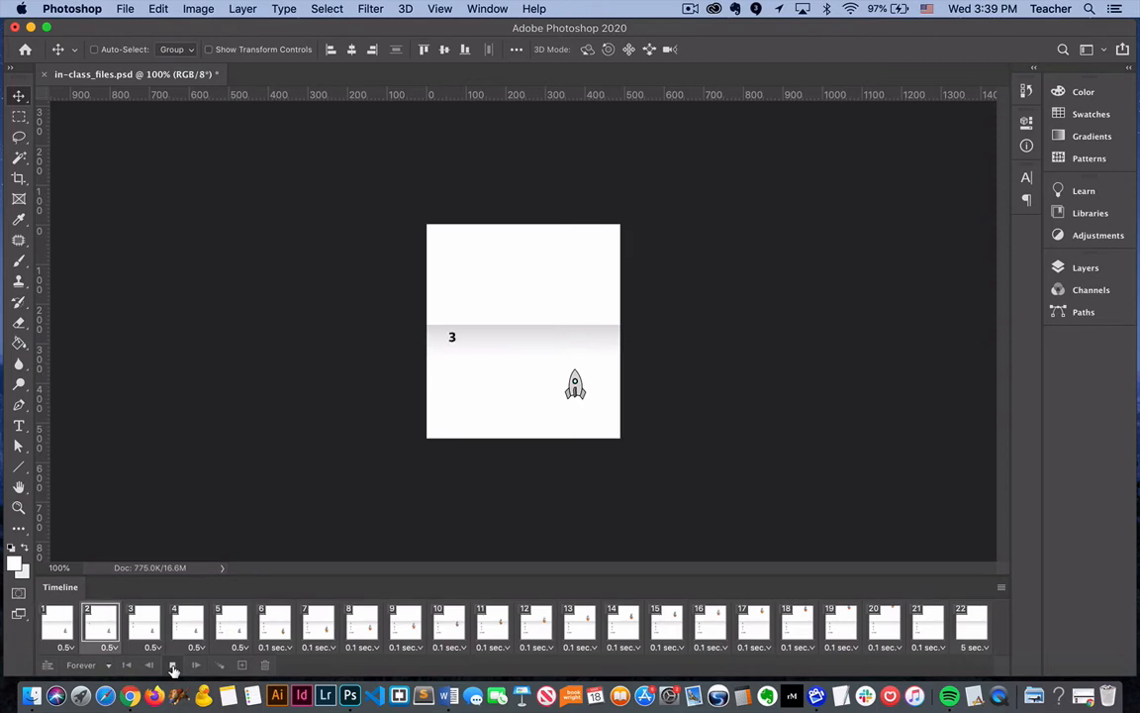
left_click(174, 665)
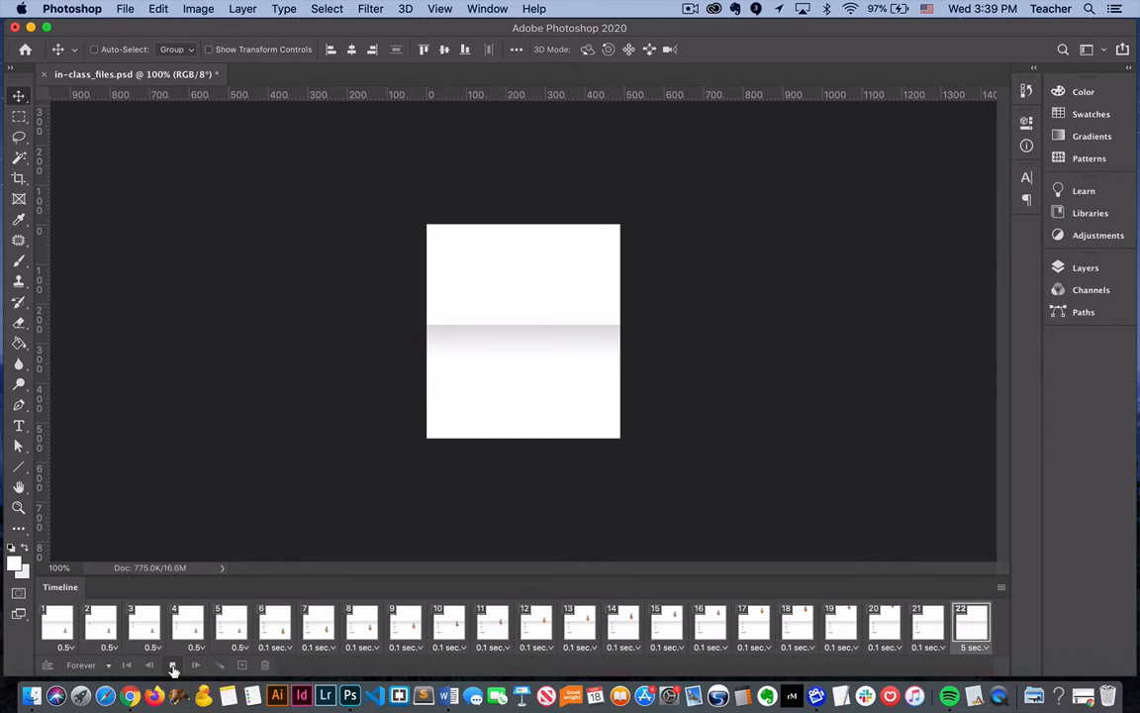
left_click(174, 665)
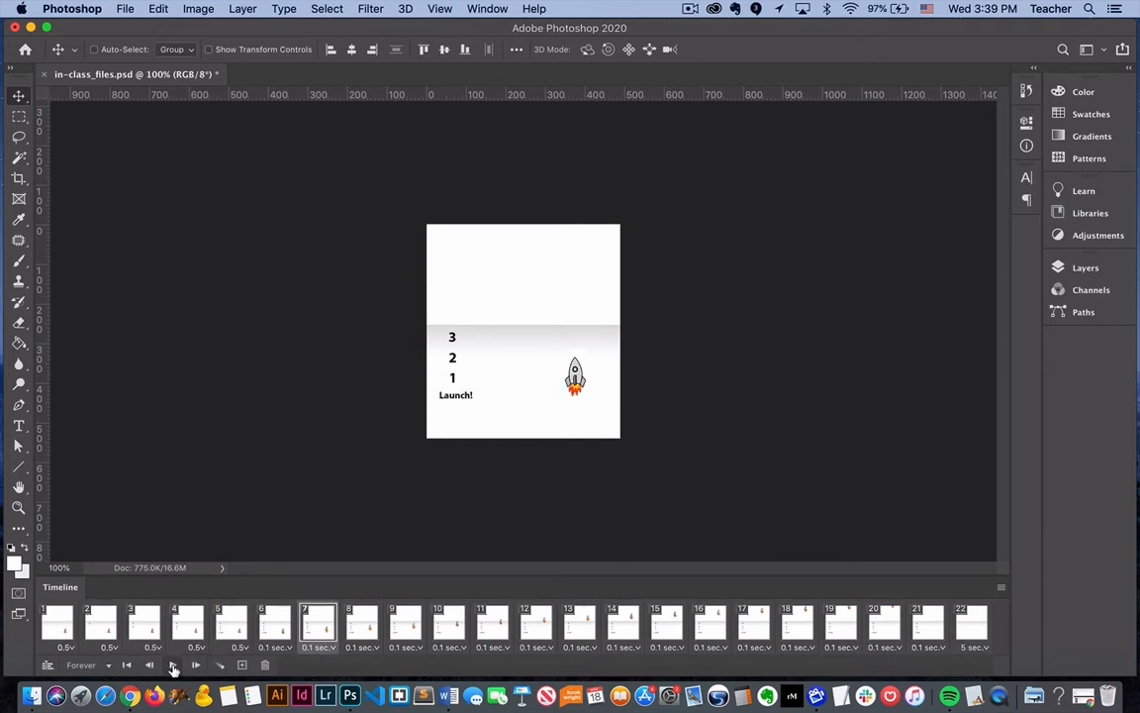
Start Save As for in-class_files.psd on the computer and browse the Format list, keeping Photoshop
left_click(125, 8)
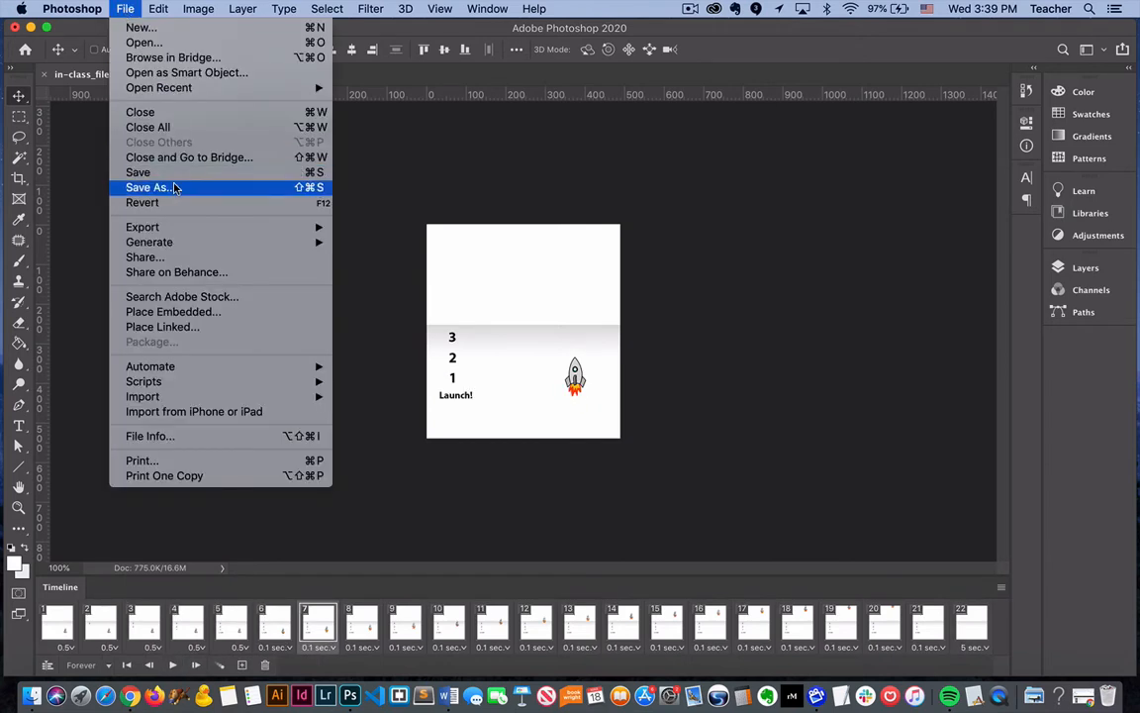
left_click(146, 186)
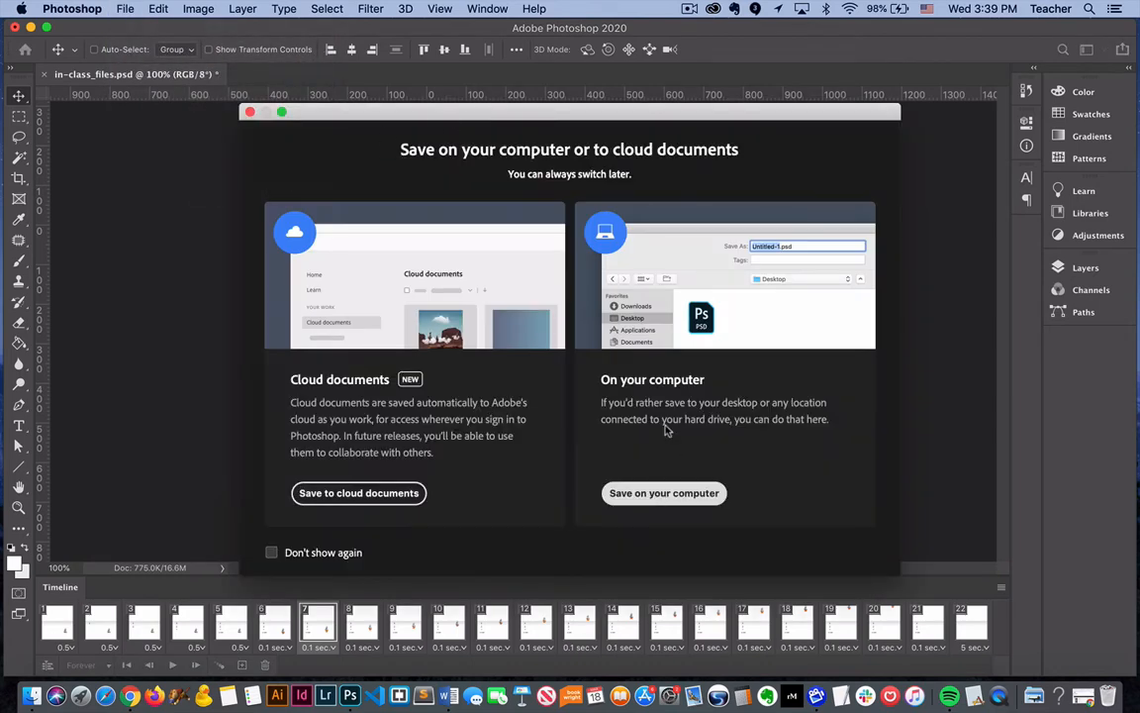
left_click(665, 493)
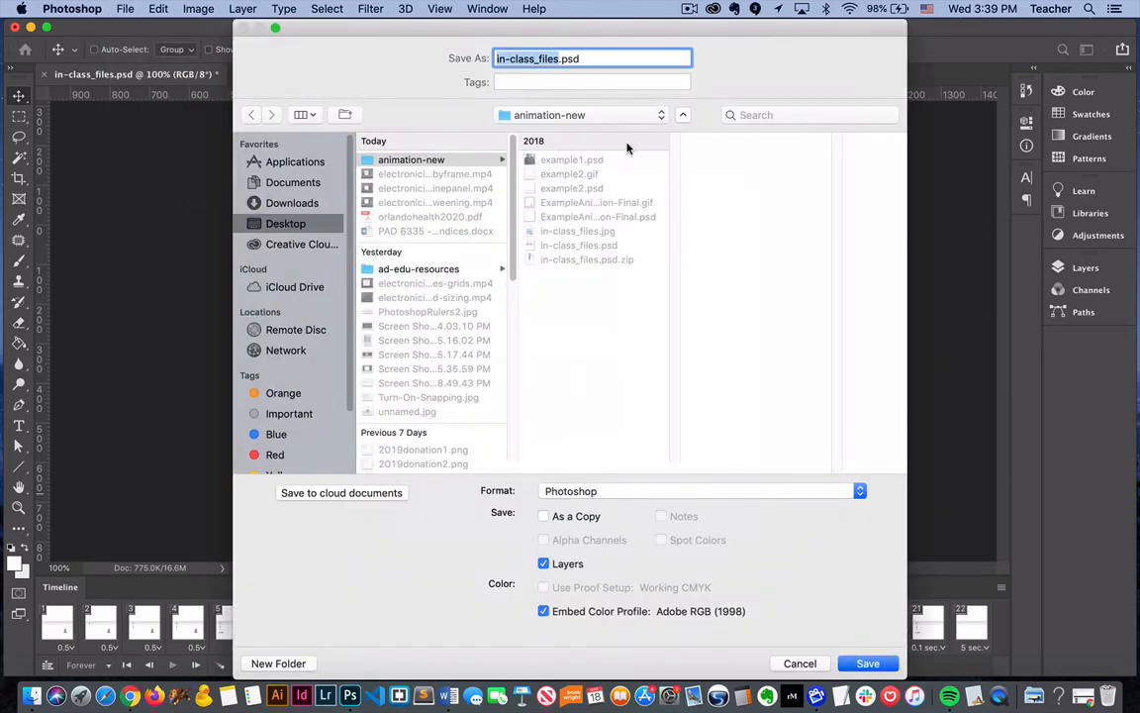
mouse_move(602, 491)
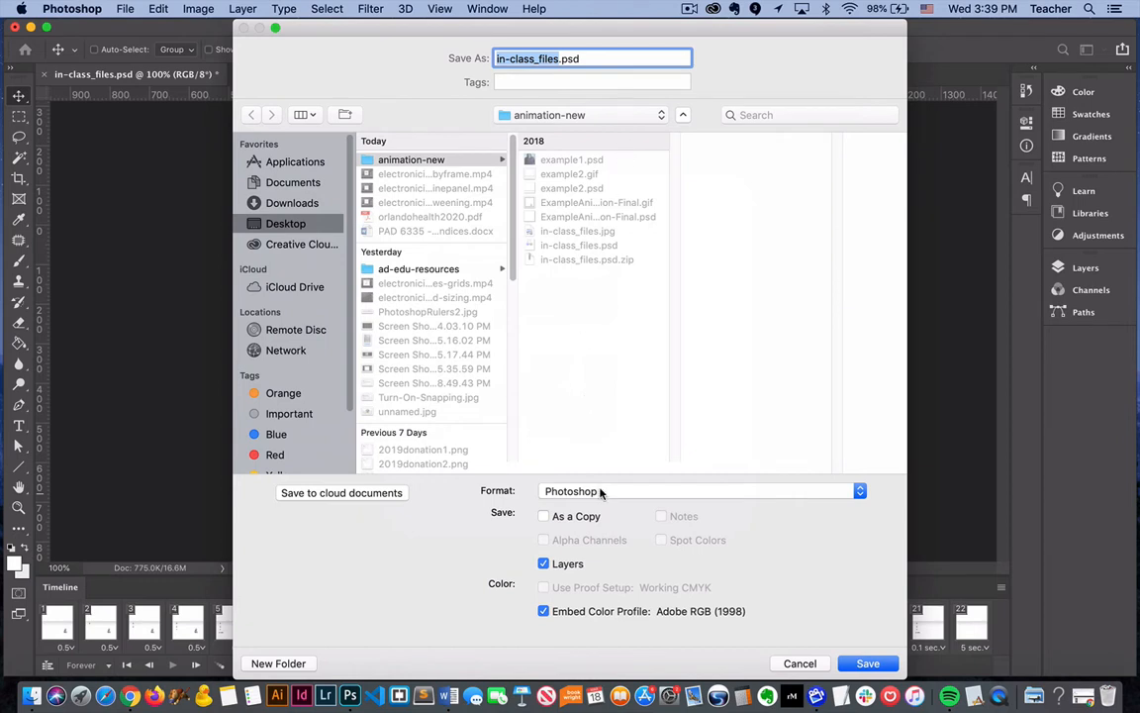
left_click(697, 491)
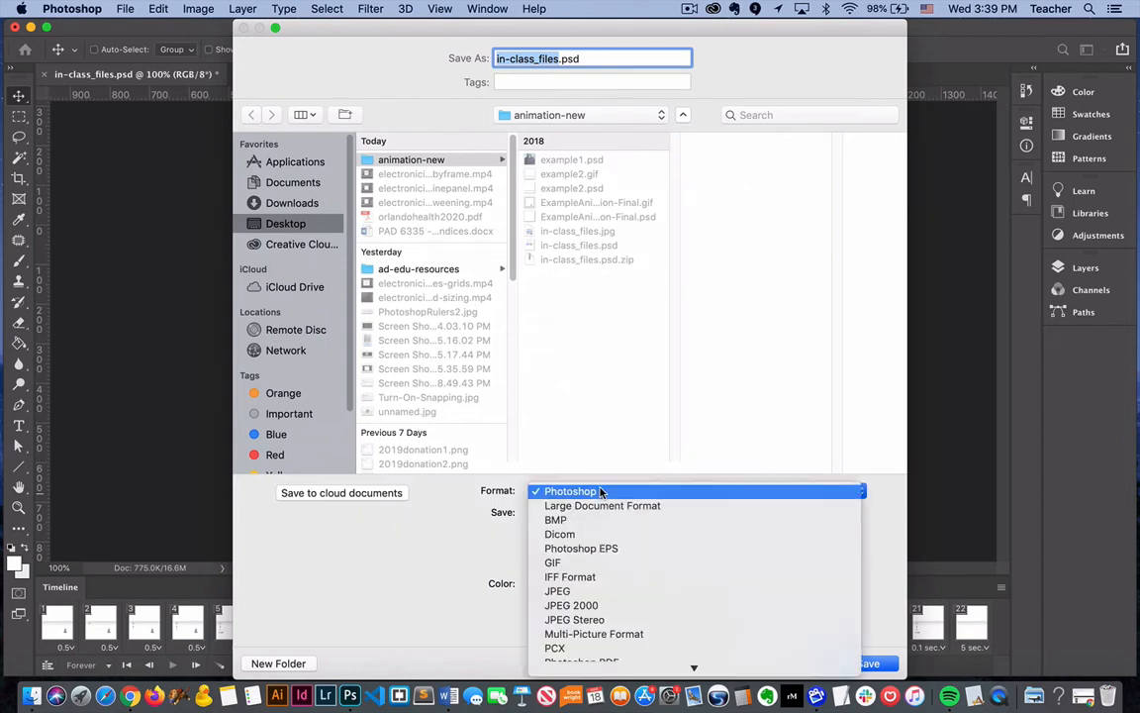
mouse_move(558, 535)
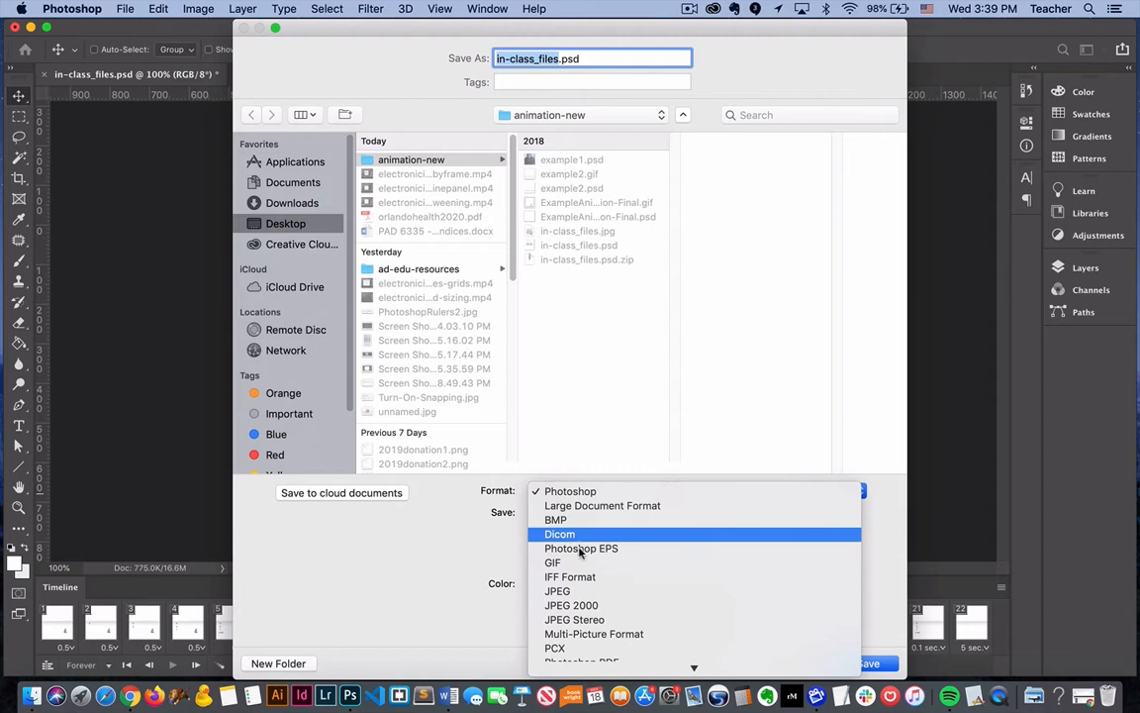
mouse_move(574, 562)
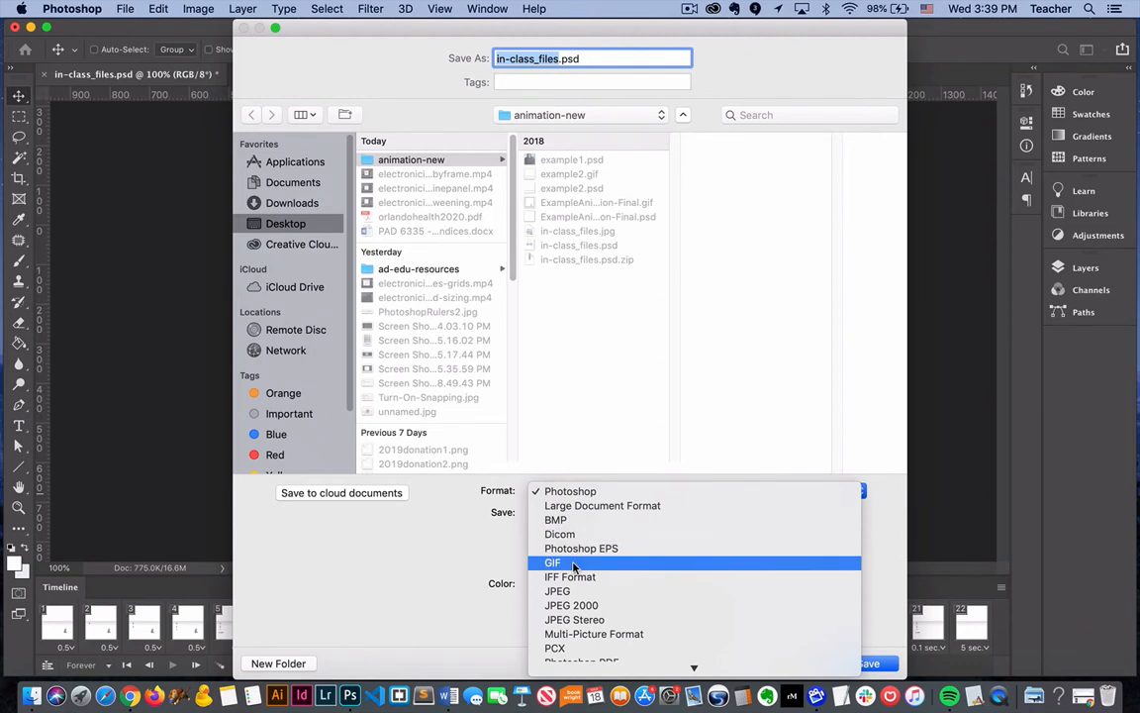
left_click(570, 491)
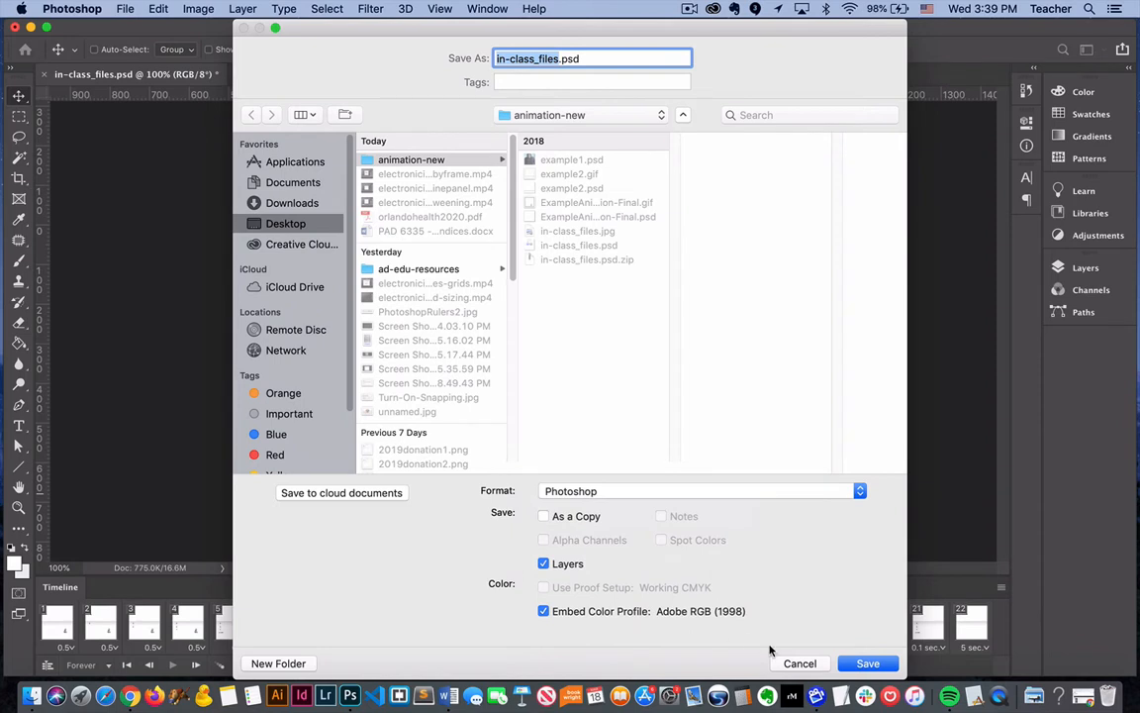
Cancel Save As and launch Save for Web (Legacy) from File > Export
left_click(867, 663)
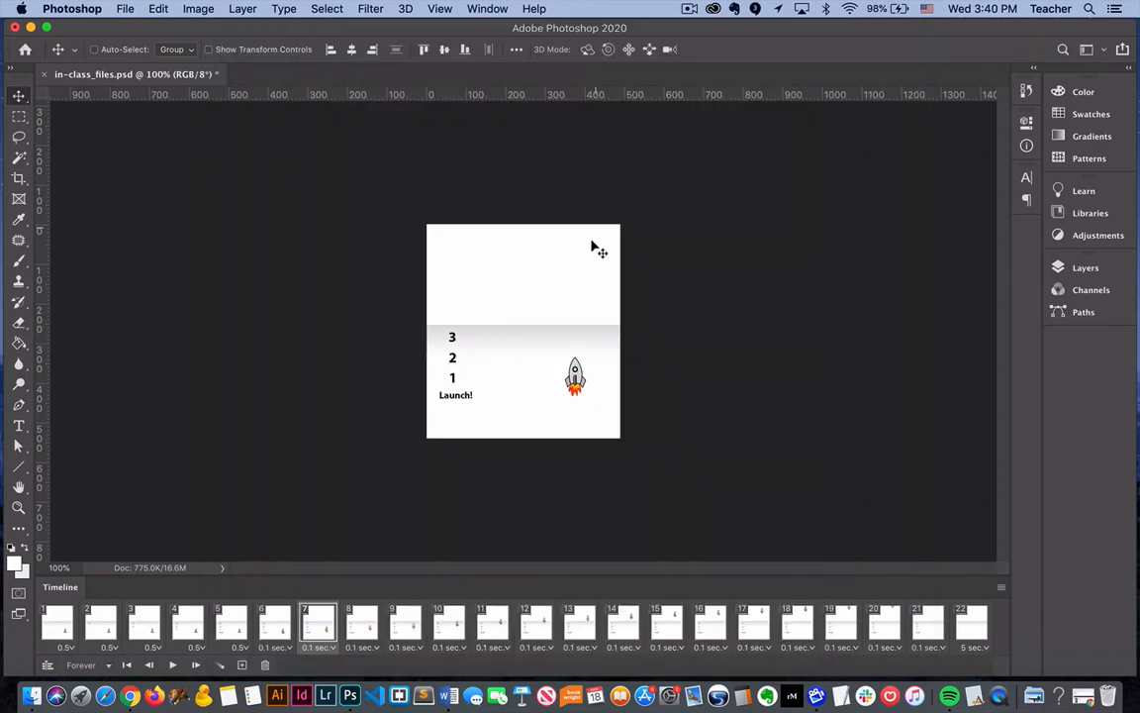
left_click(124, 8)
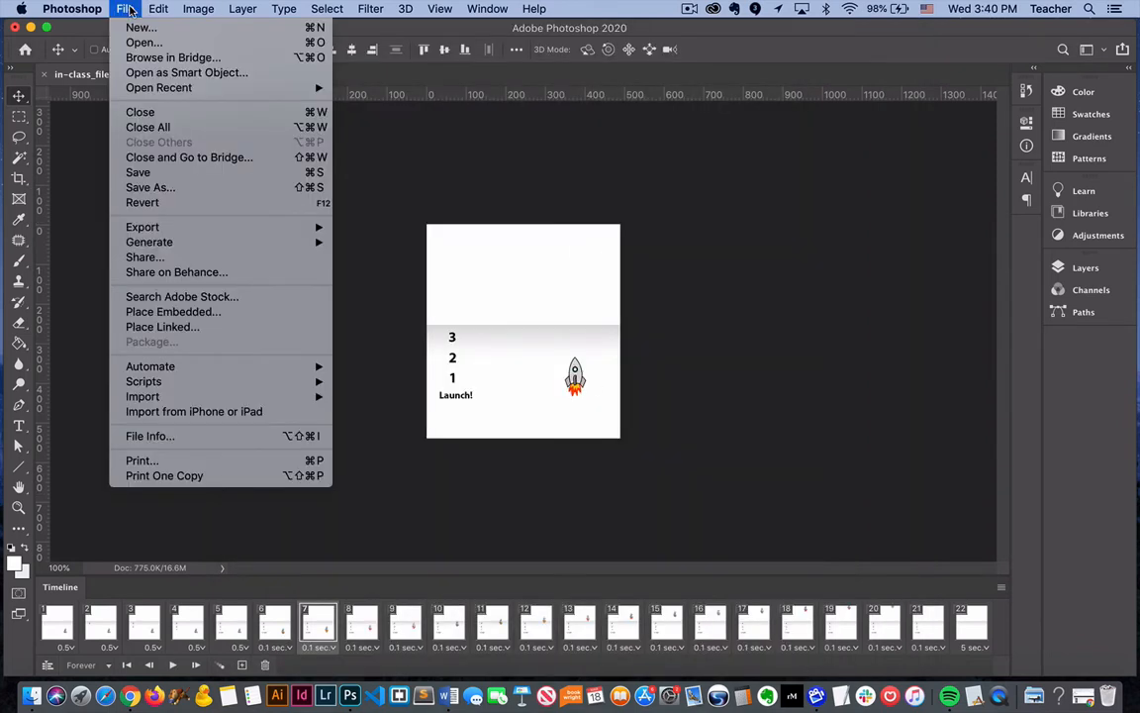
mouse_move(143, 226)
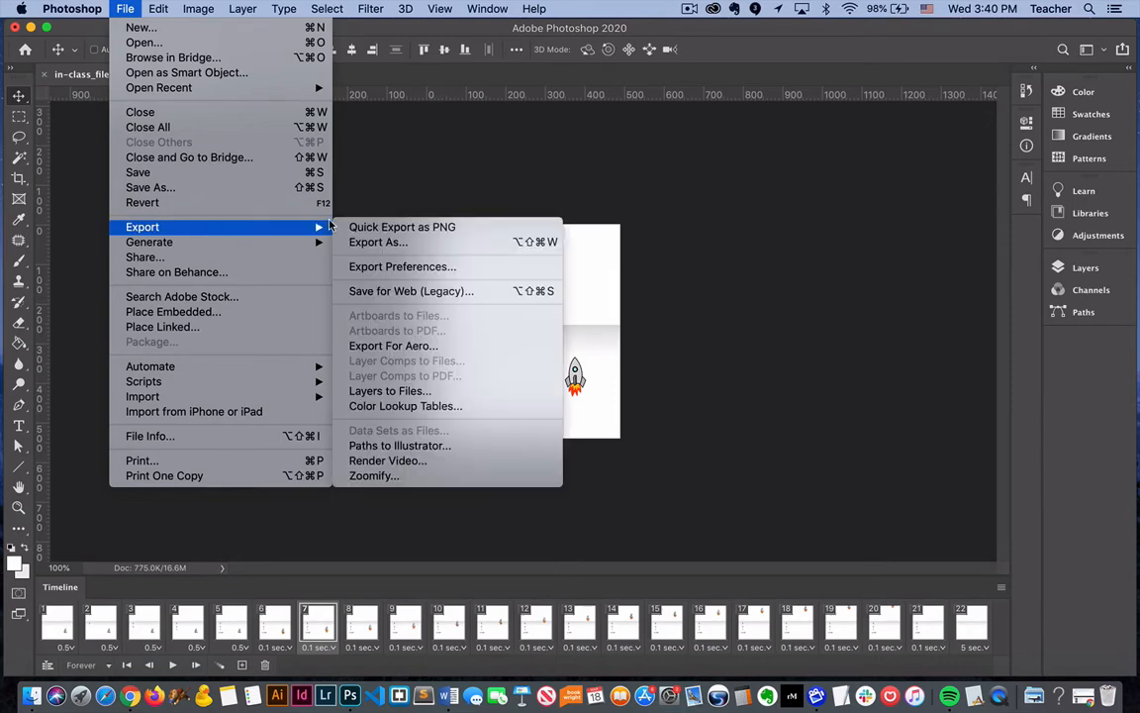
mouse_move(412, 289)
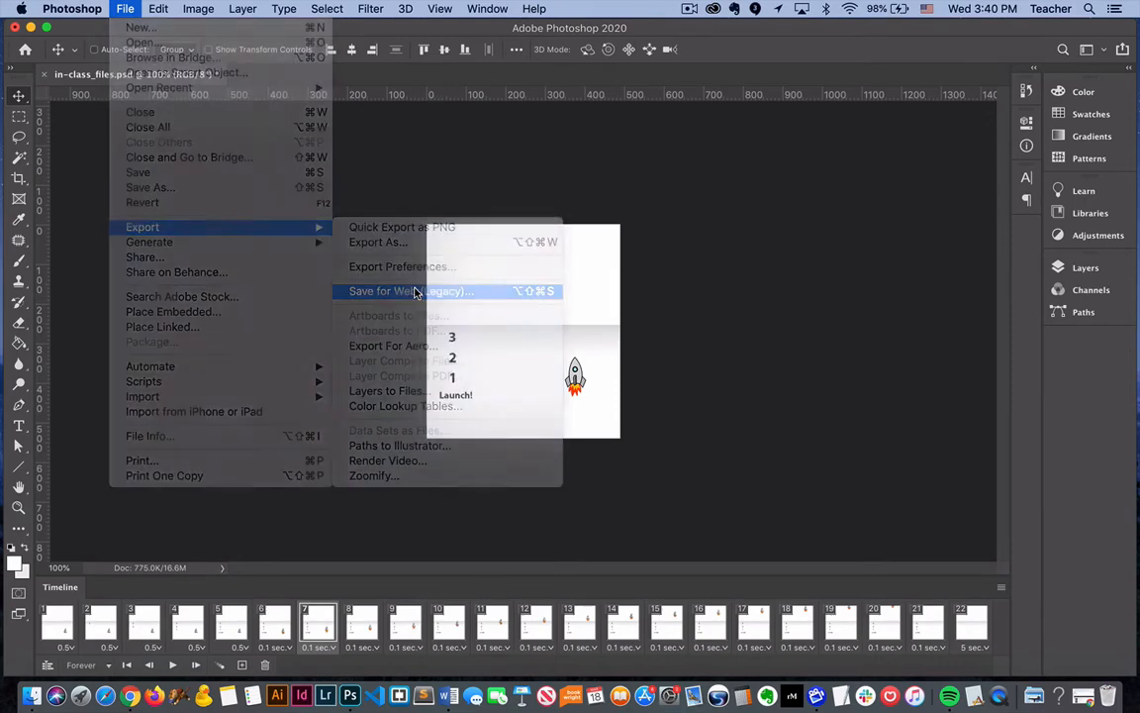
left_click(386, 289)
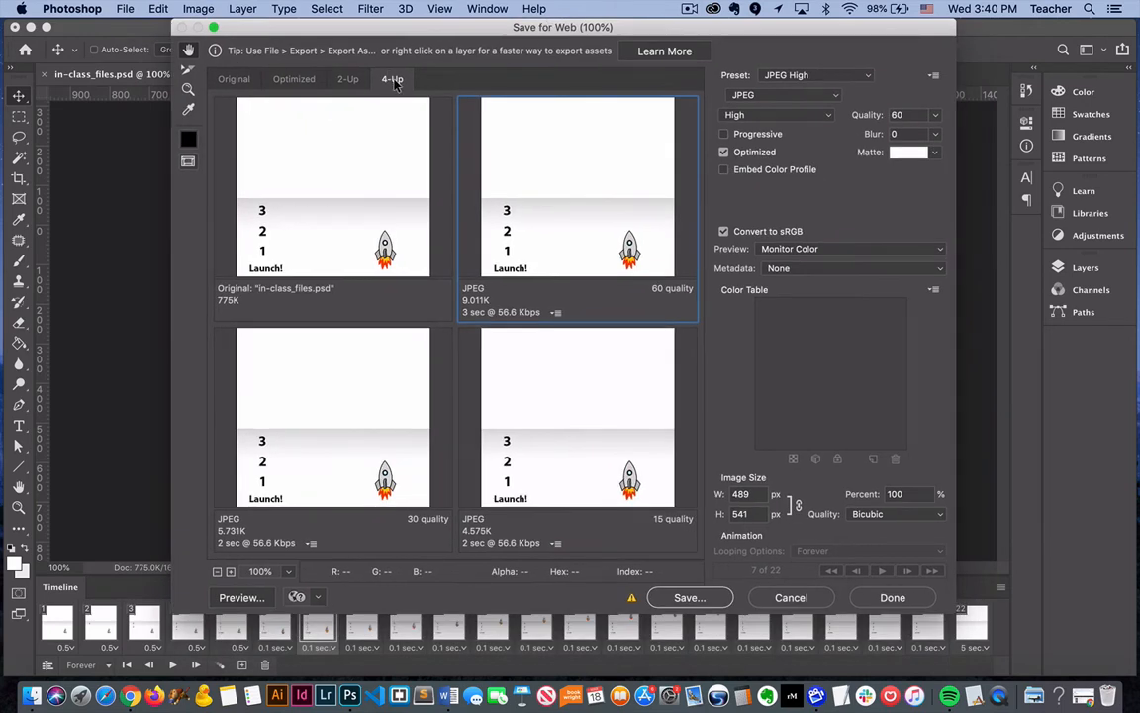
mouse_move(305, 95)
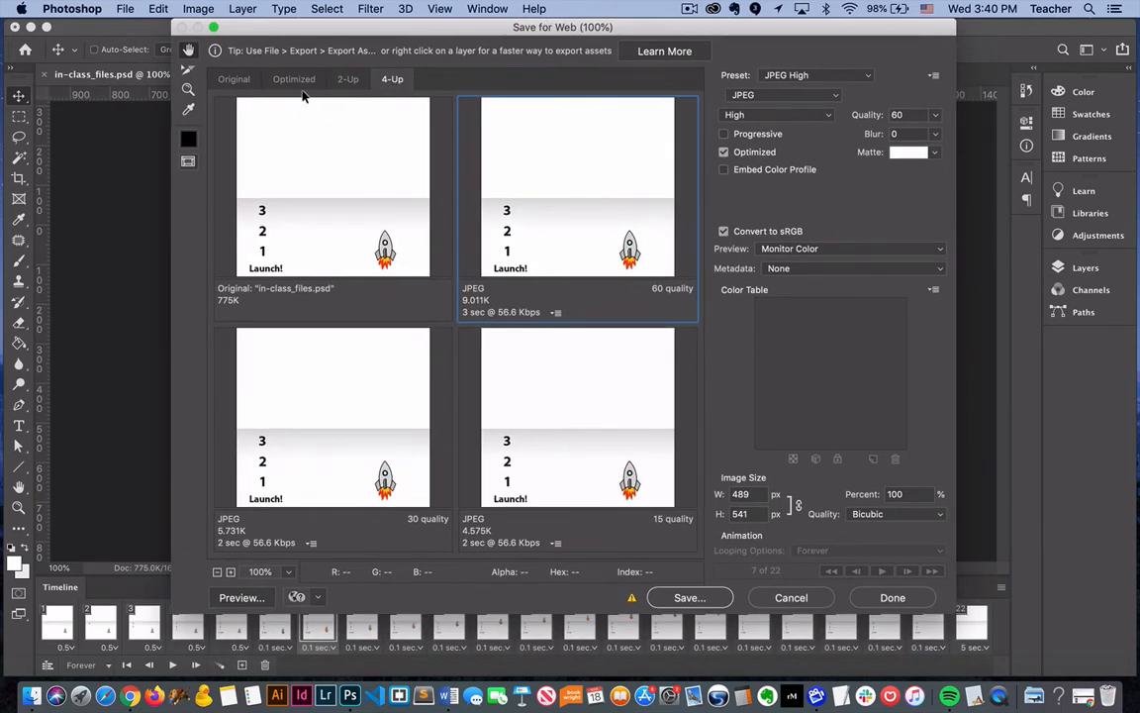
Switch the preview through Optimized, 2-Up and 4-Up to compare JPEG quality versions
left_click(293, 79)
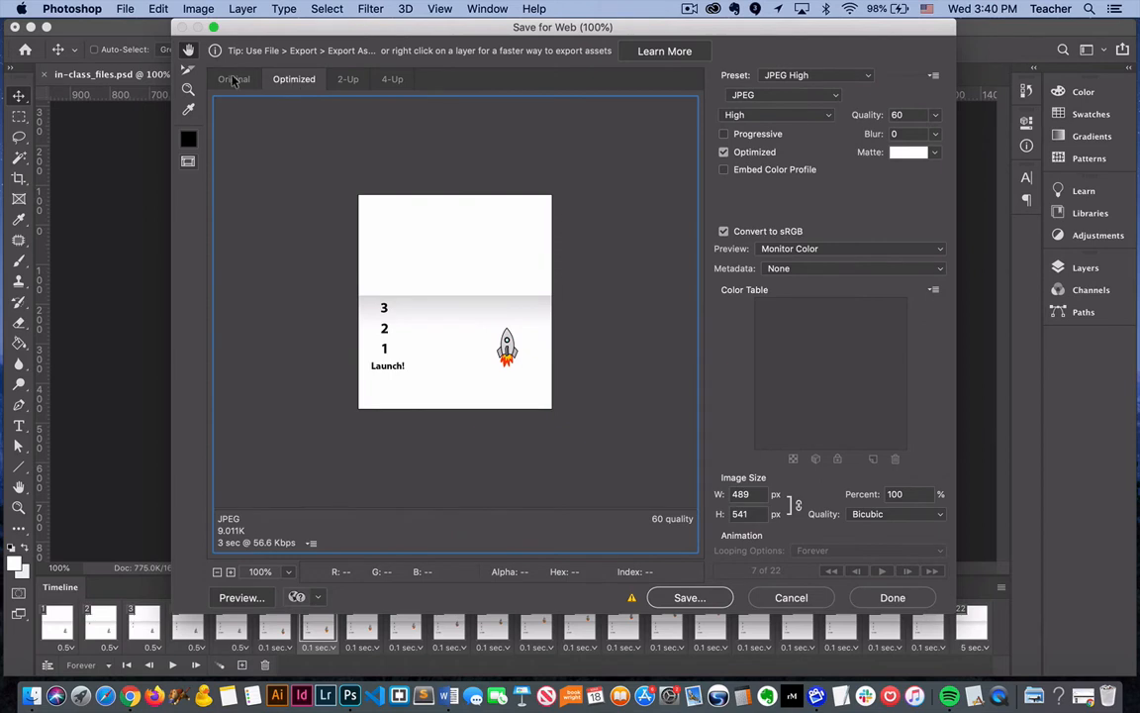
left_click(348, 79)
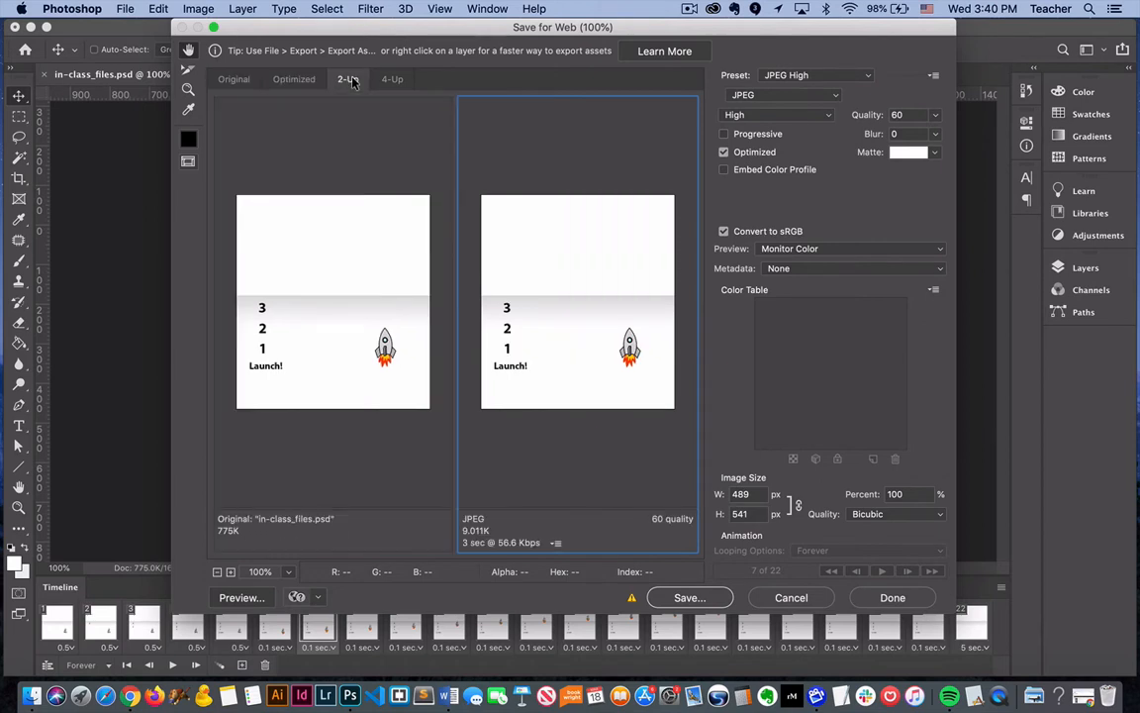
left_click(391, 79)
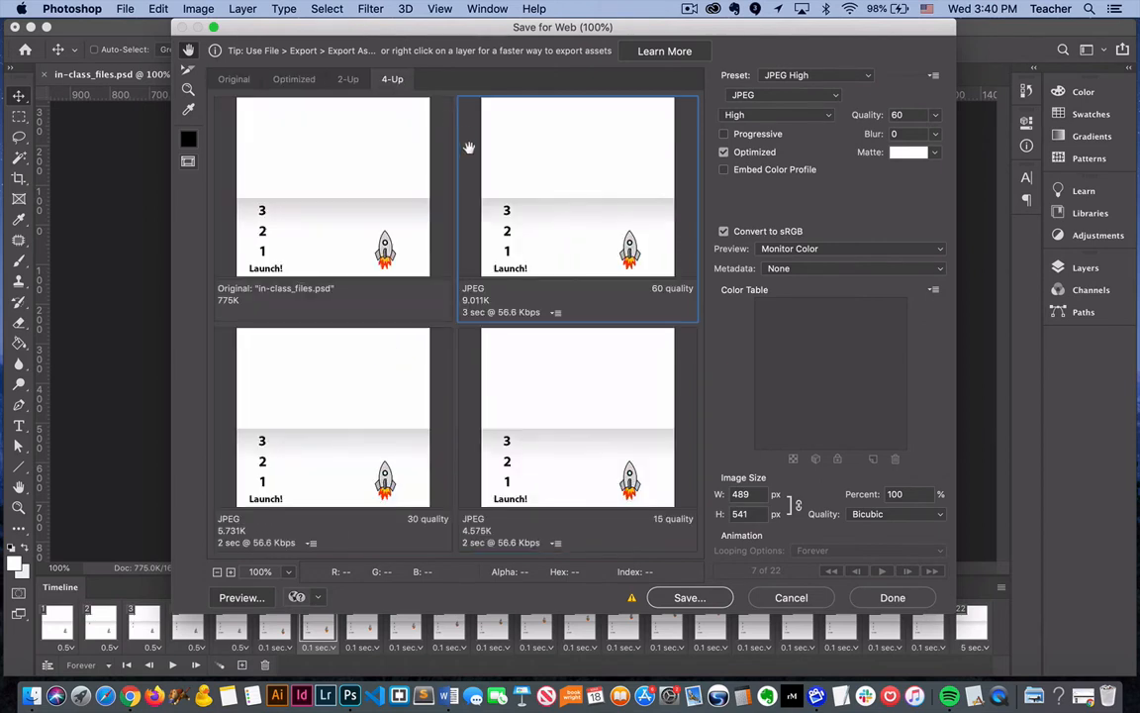
mouse_move(386, 236)
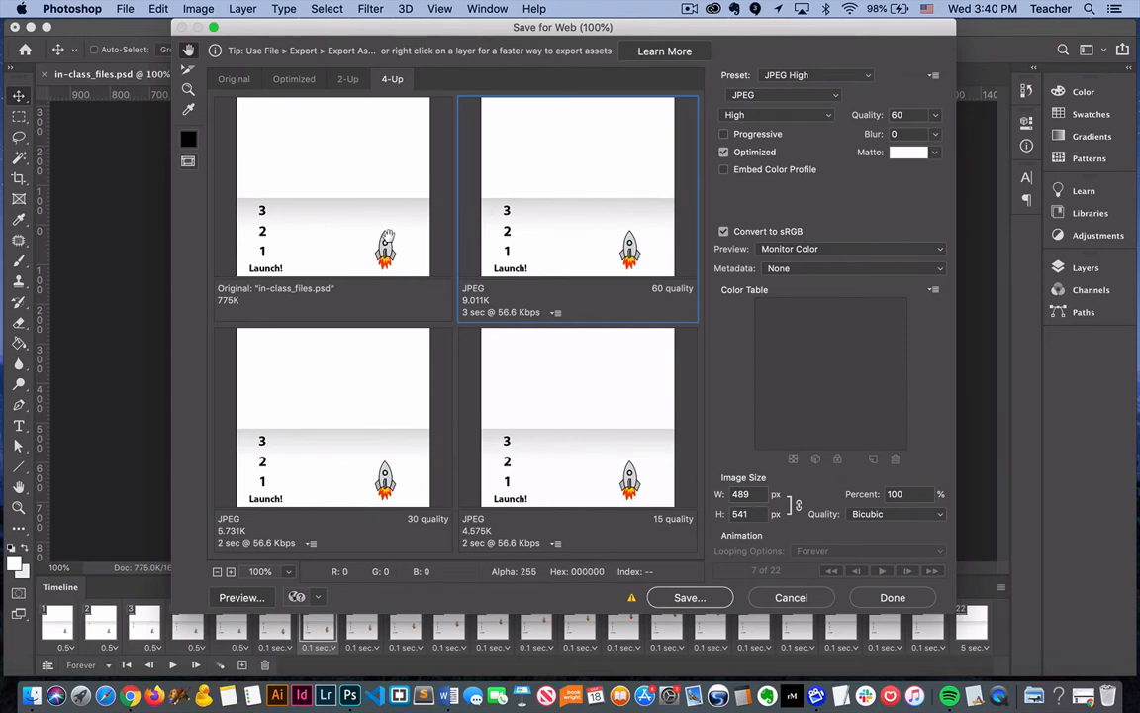
mouse_move(416, 229)
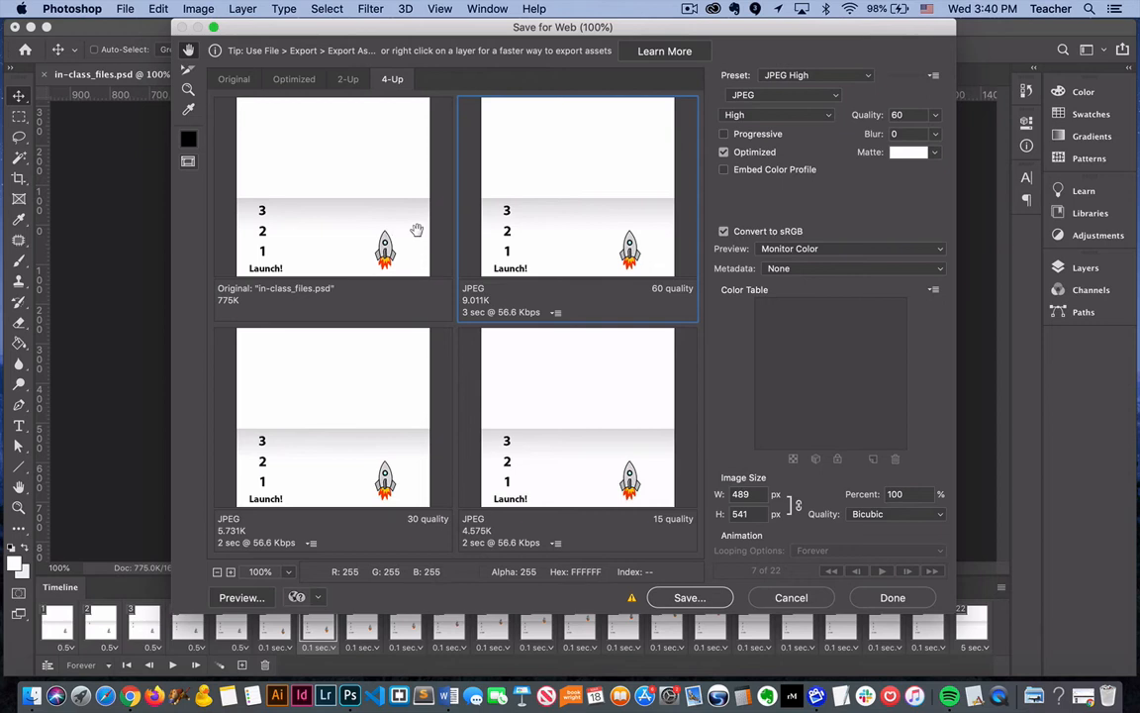
mouse_move(594, 210)
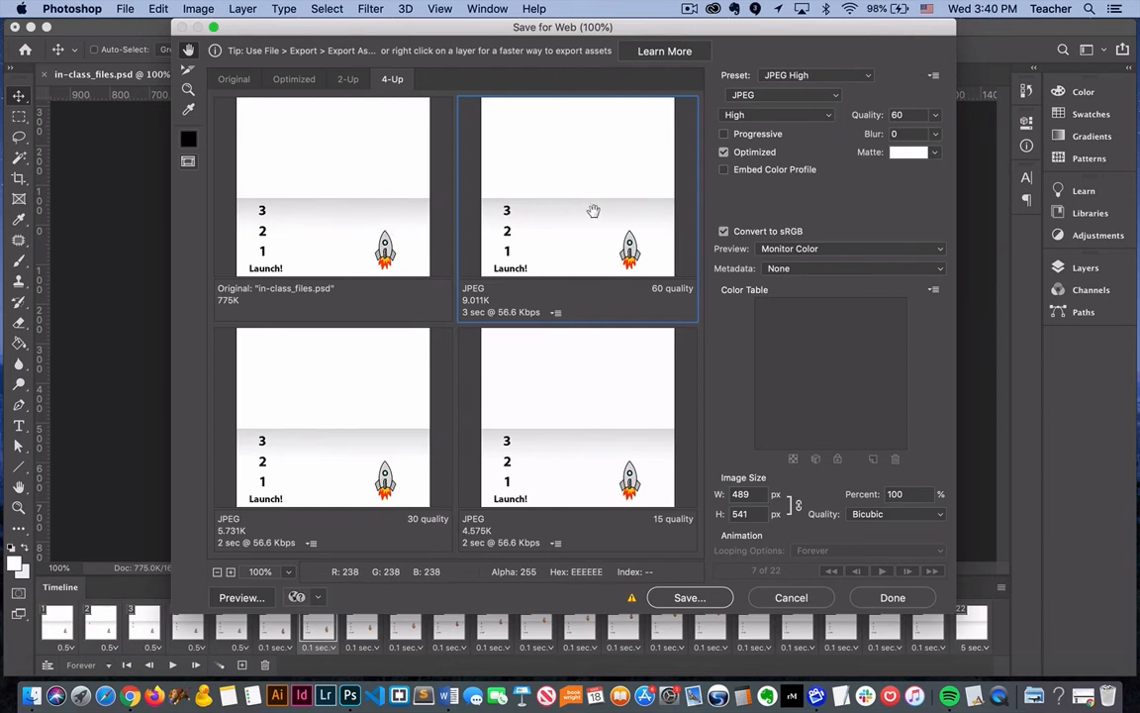
left_click(784, 95)
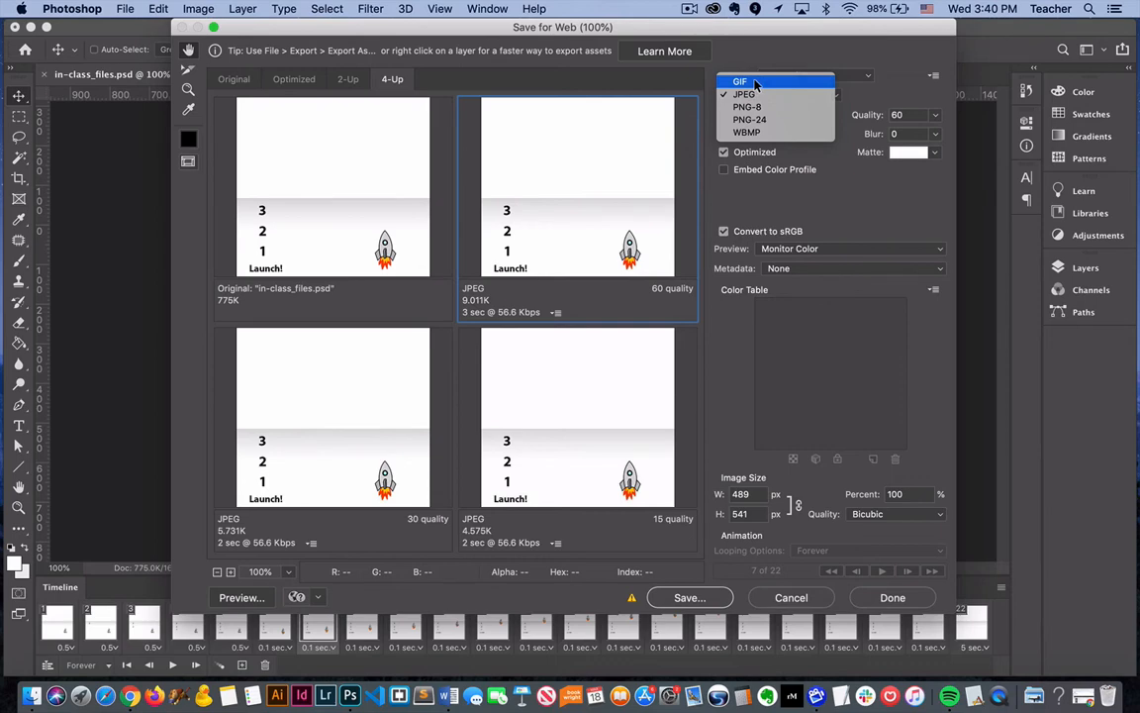
left_click(745, 81)
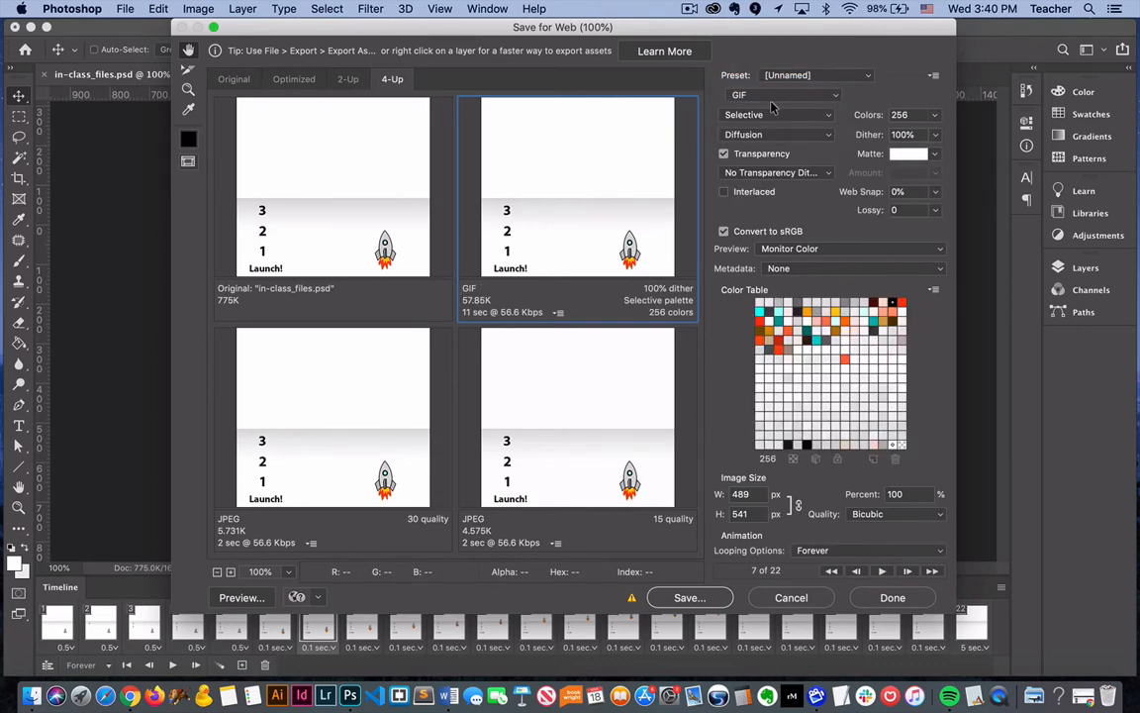
mouse_move(878, 95)
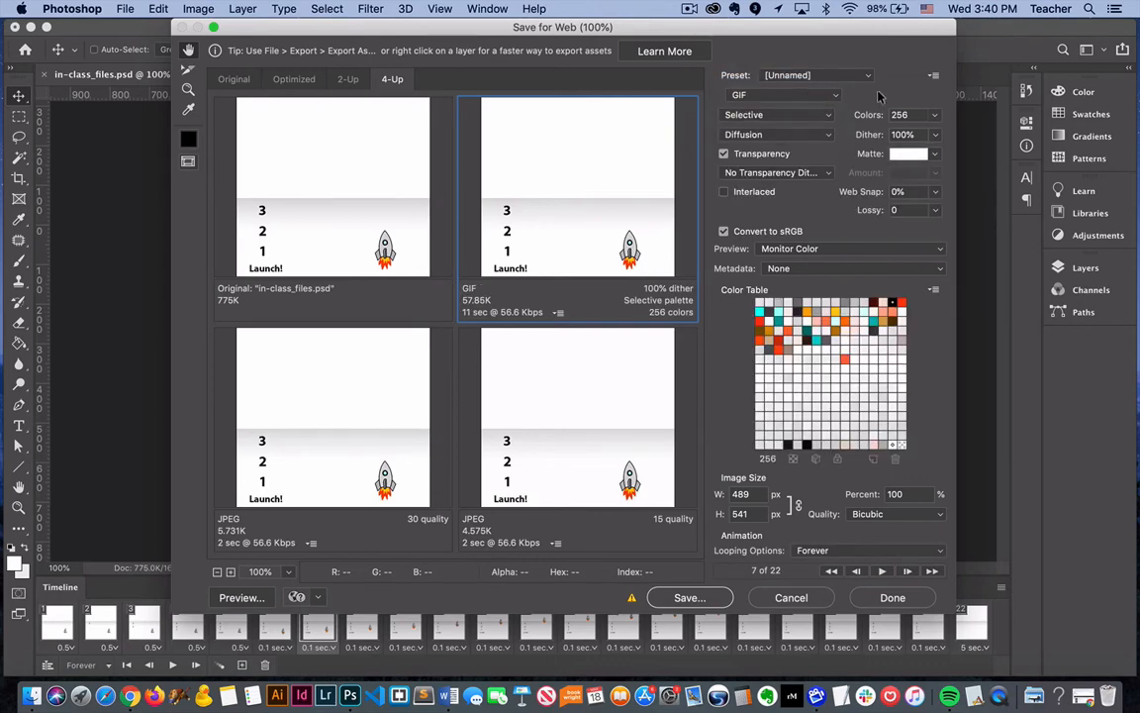
mouse_move(906, 102)
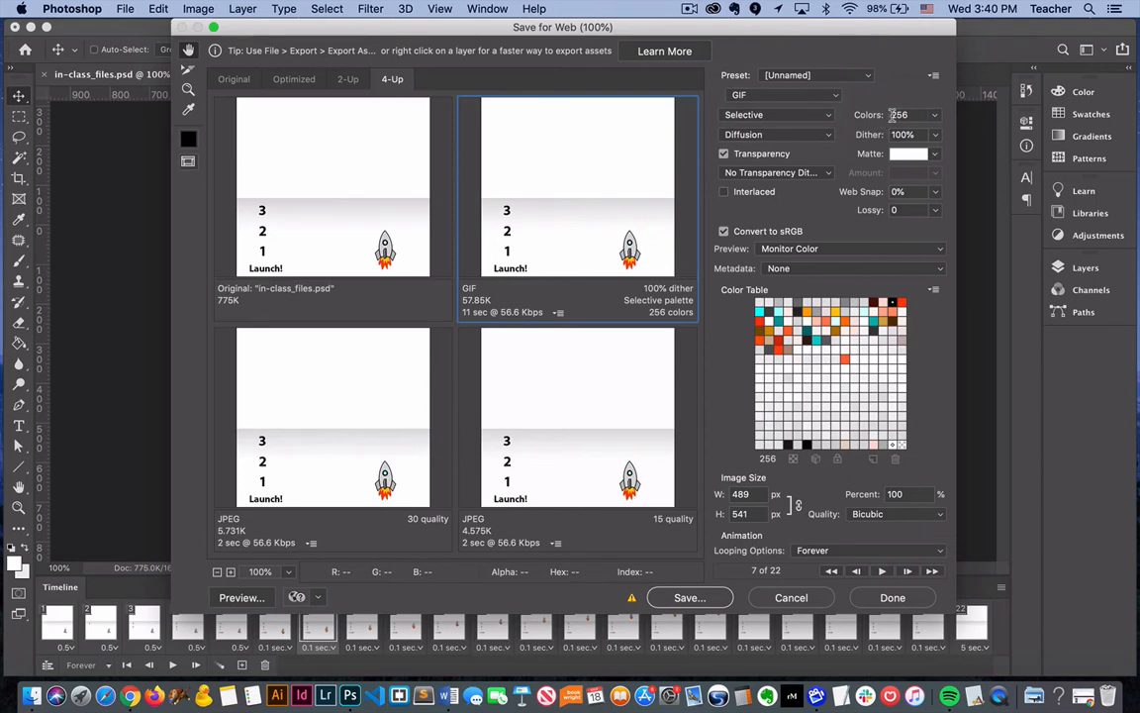
left_click(935, 113)
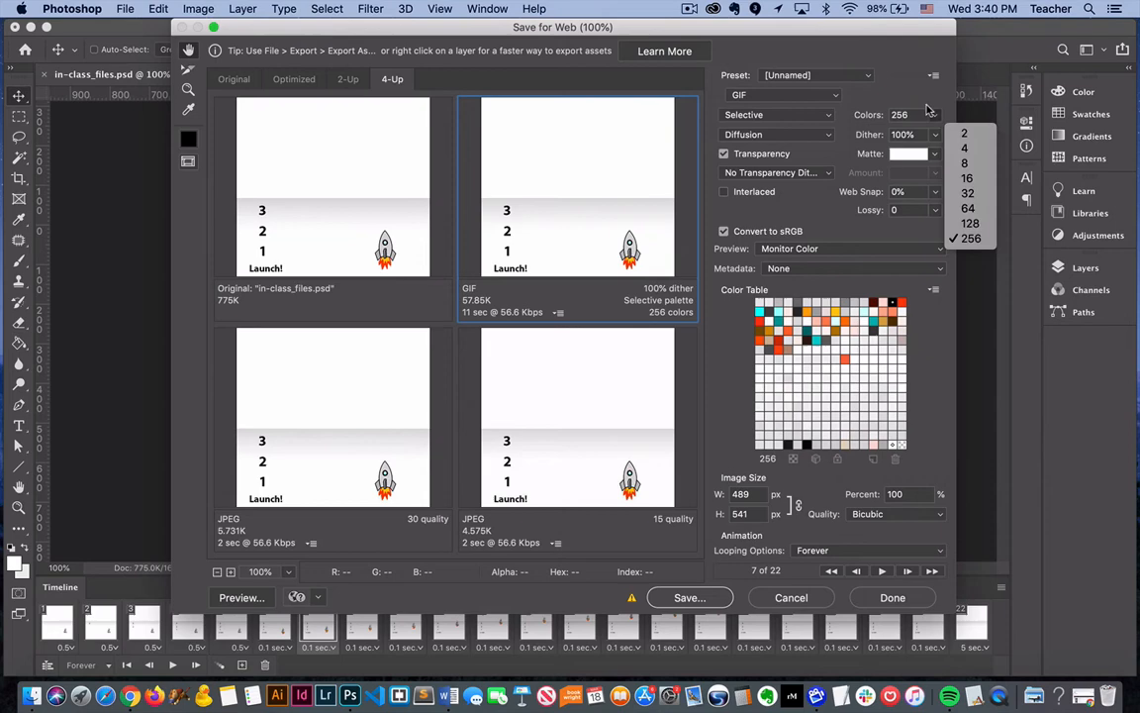
left_click(970, 237)
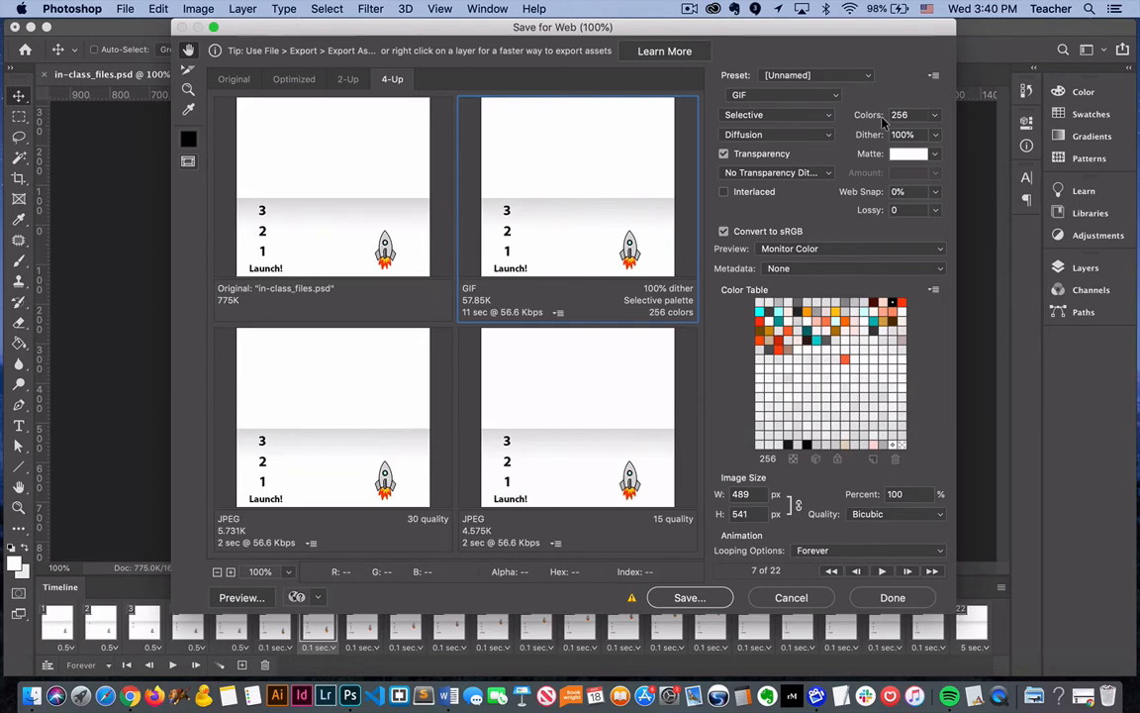
mouse_move(898, 113)
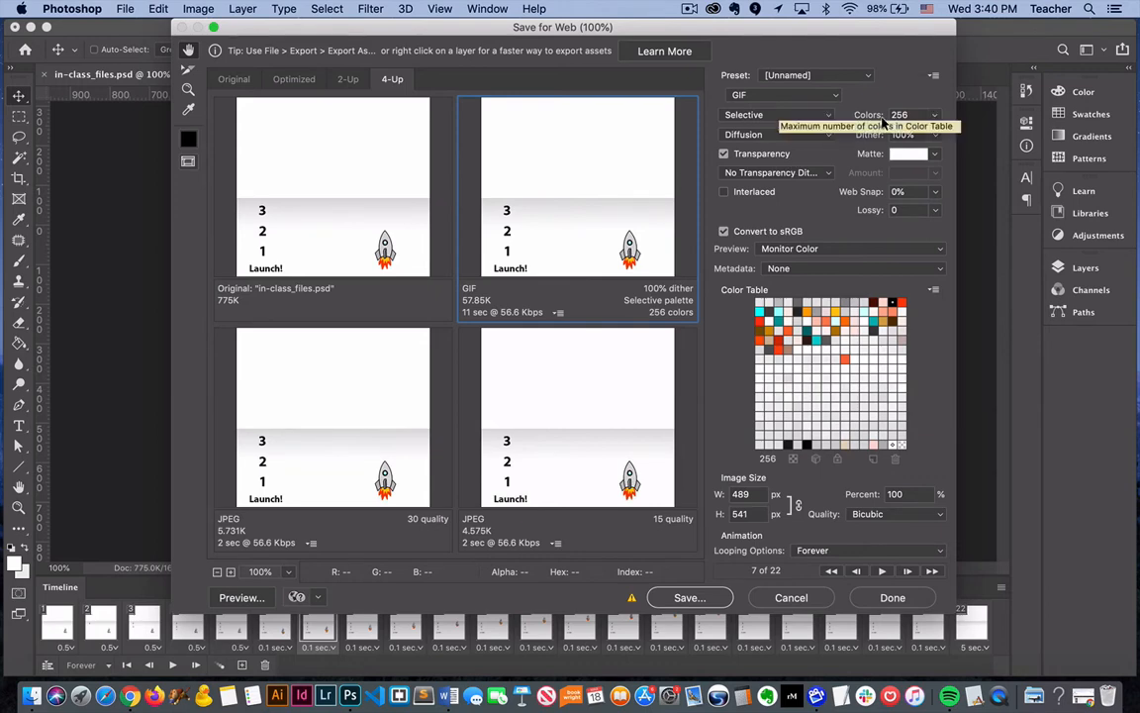
mouse_move(818, 377)
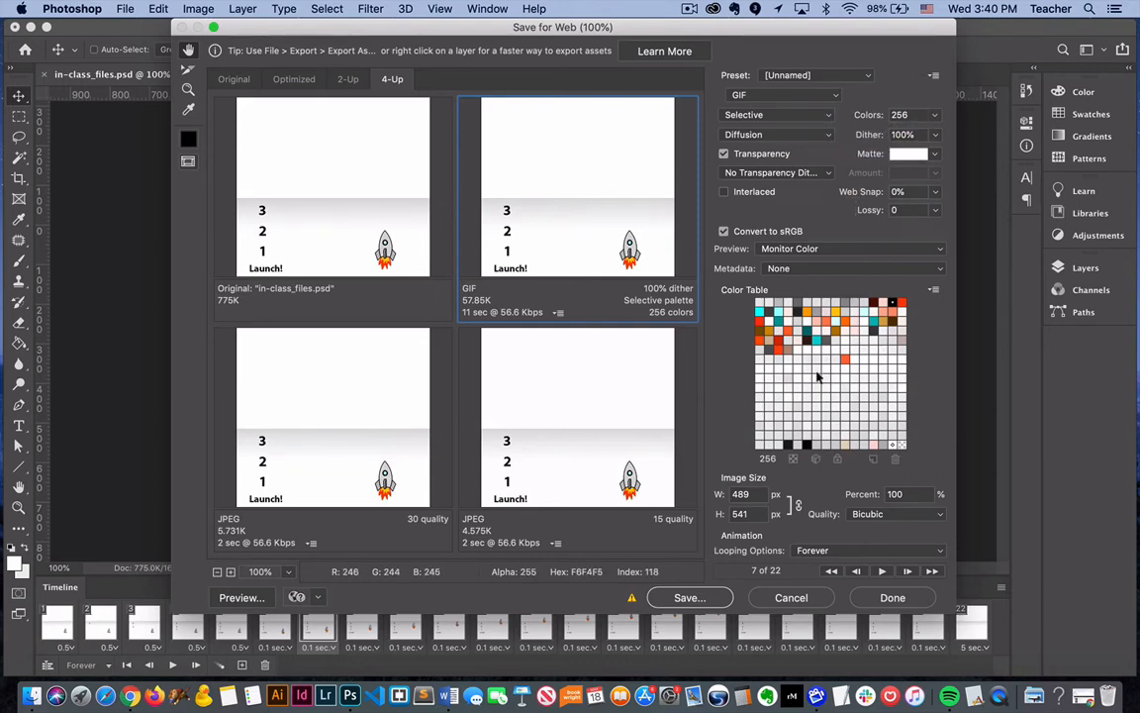
mouse_move(808, 506)
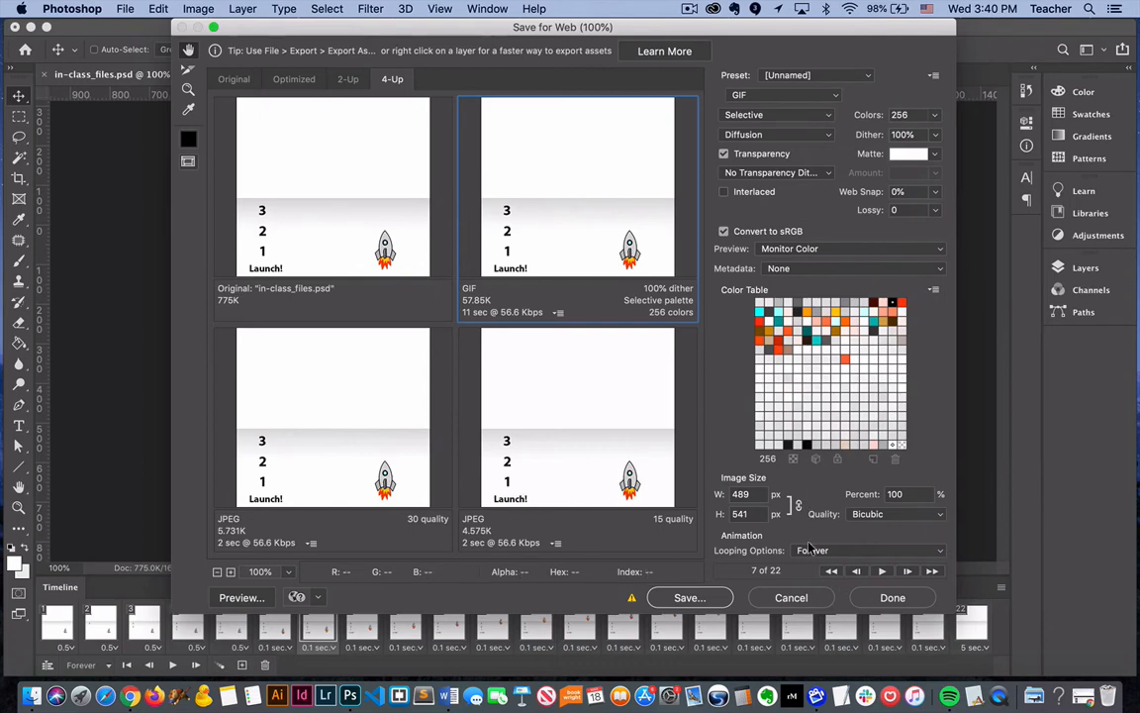
mouse_move(867, 551)
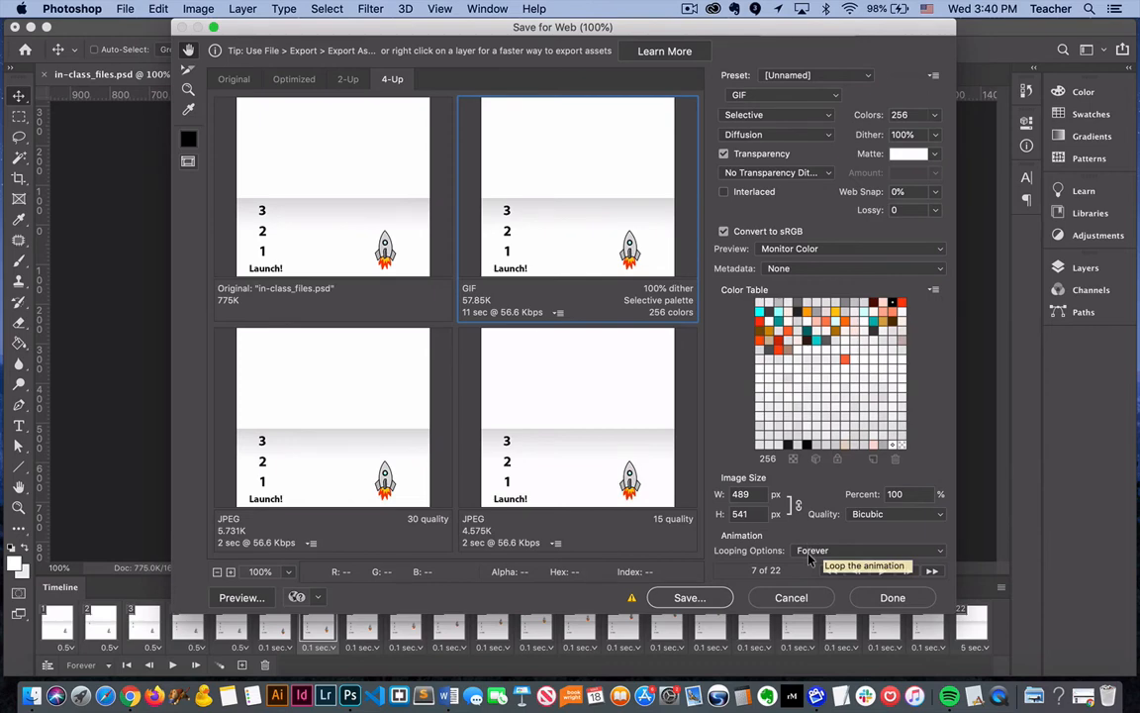
mouse_move(978, 519)
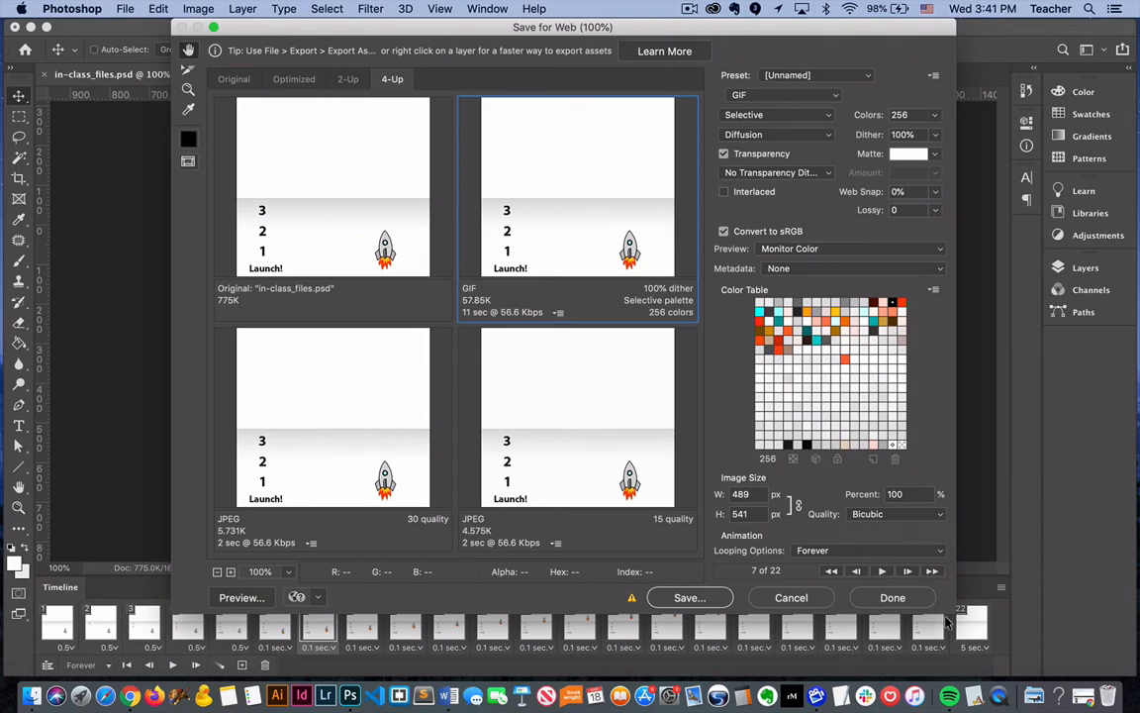
mouse_move(948, 617)
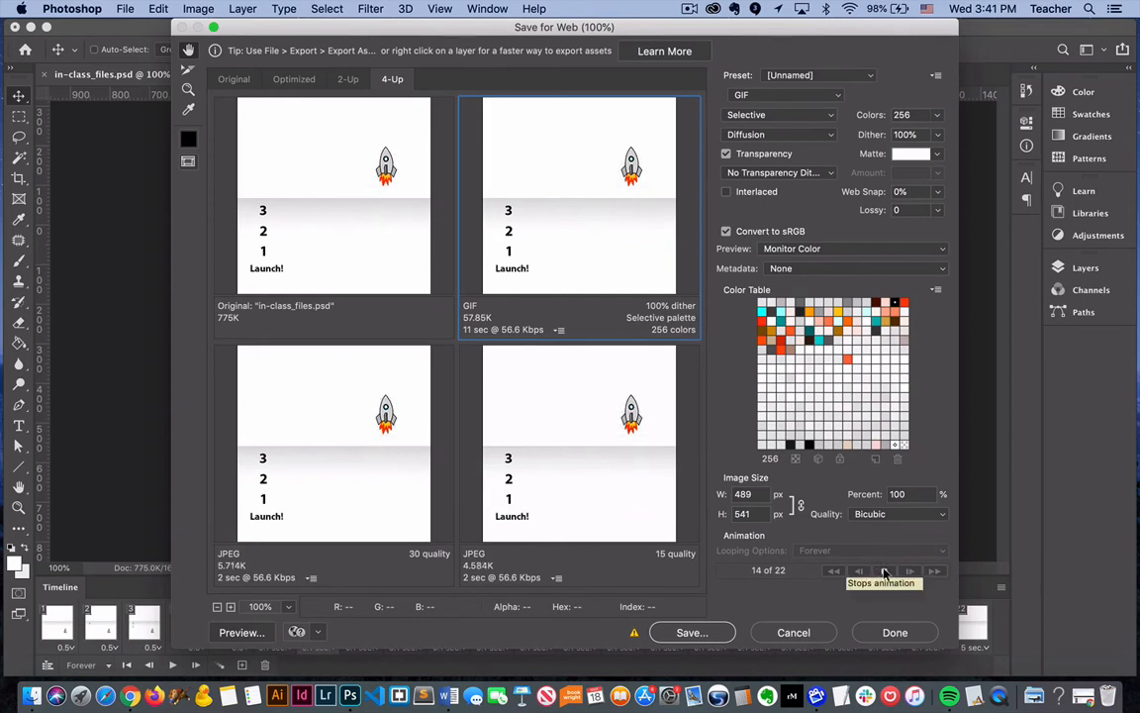
Play and stop the animation in the export preview, then show the Looping Options list
left_click(883, 570)
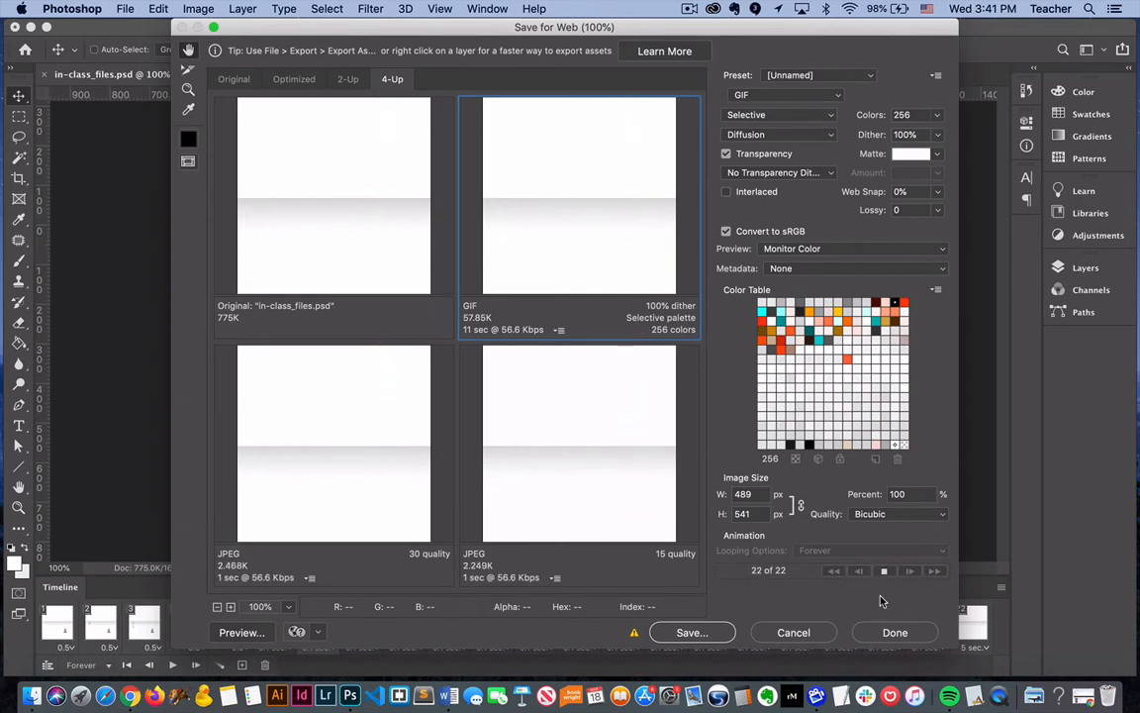
mouse_move(882, 570)
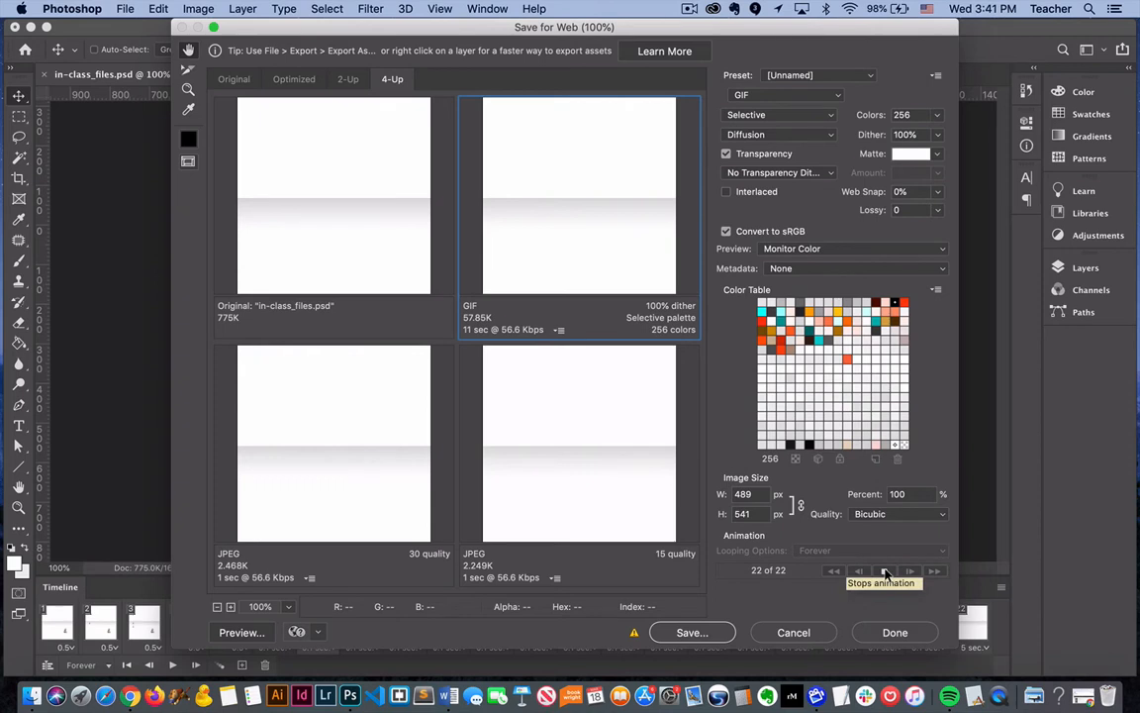
left_click(887, 570)
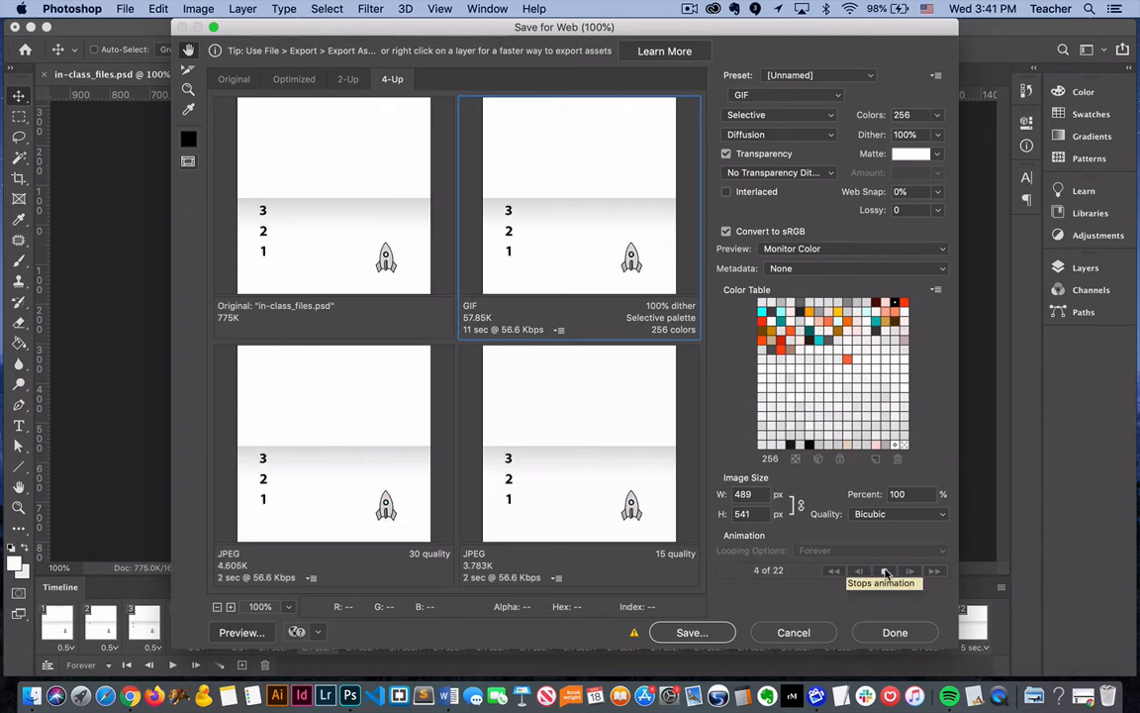
left_click(882, 570)
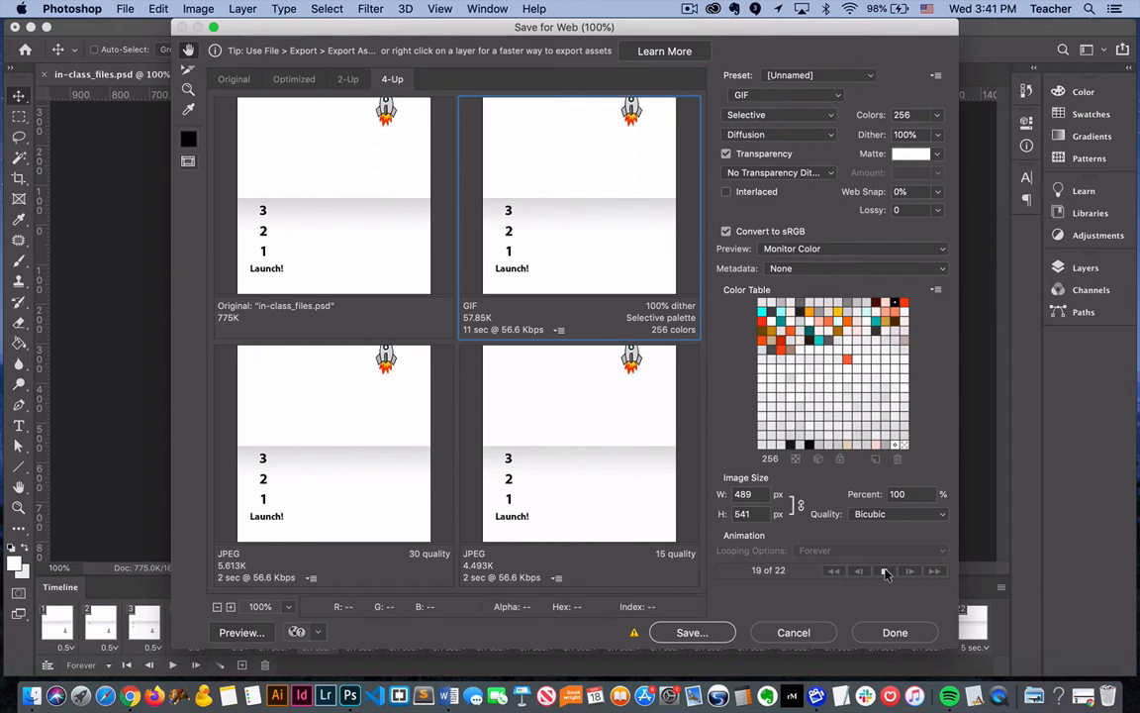
left_click(871, 550)
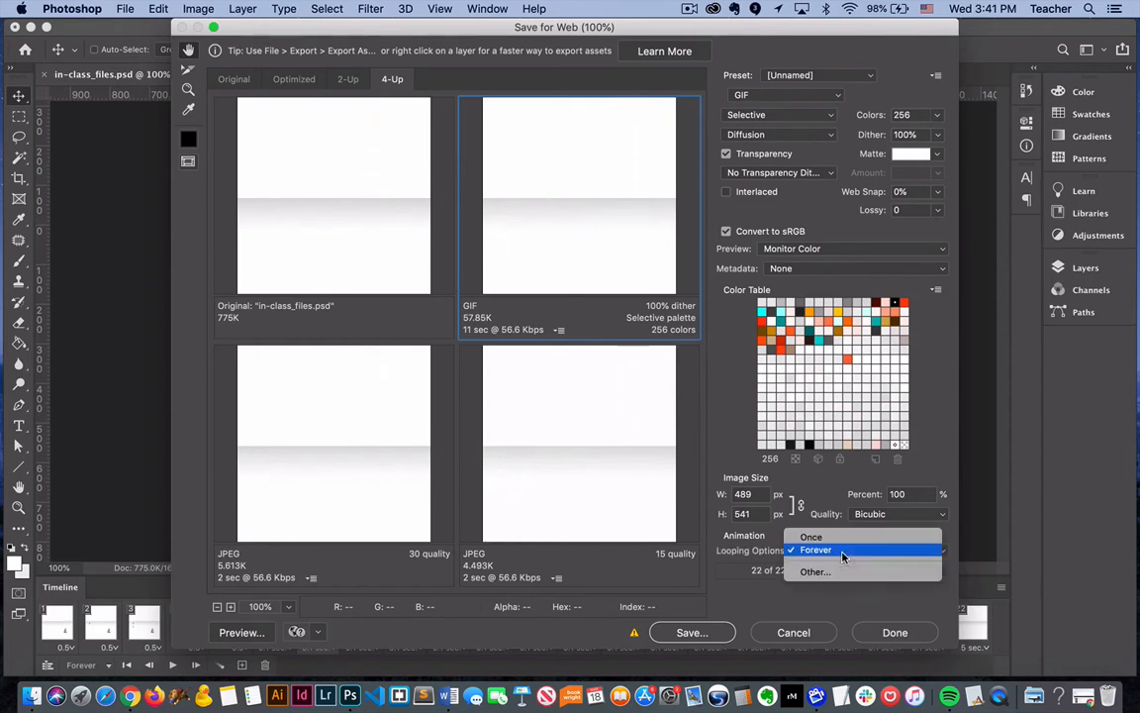
mouse_move(811, 536)
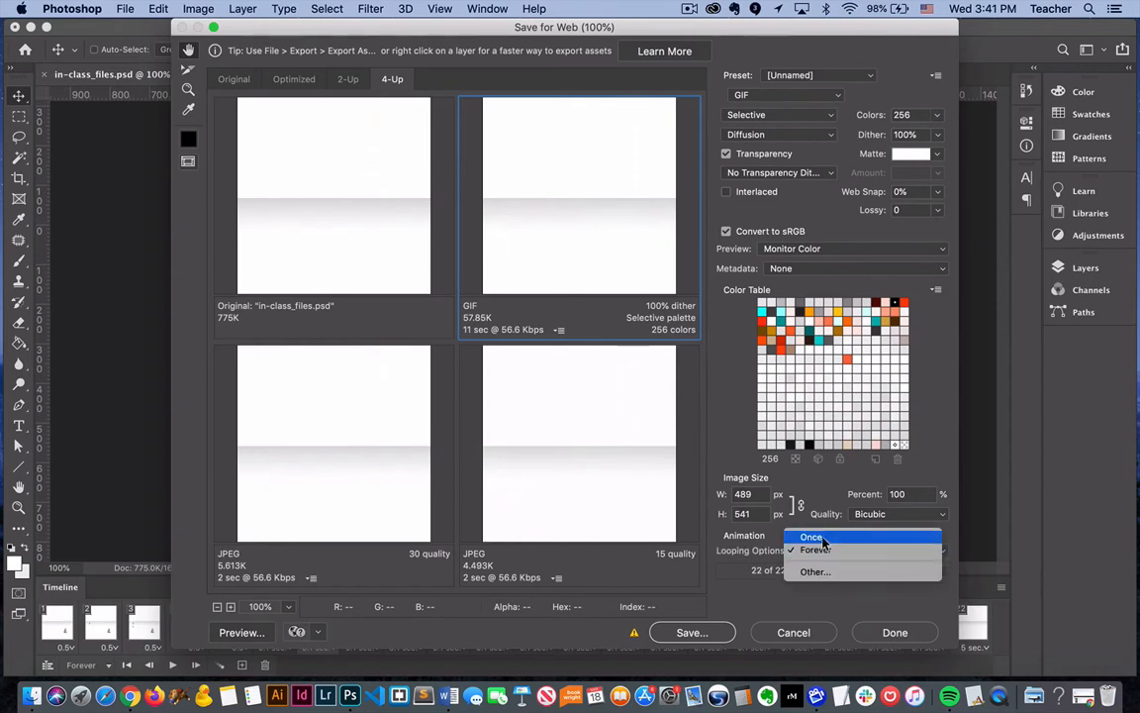
mouse_move(815, 570)
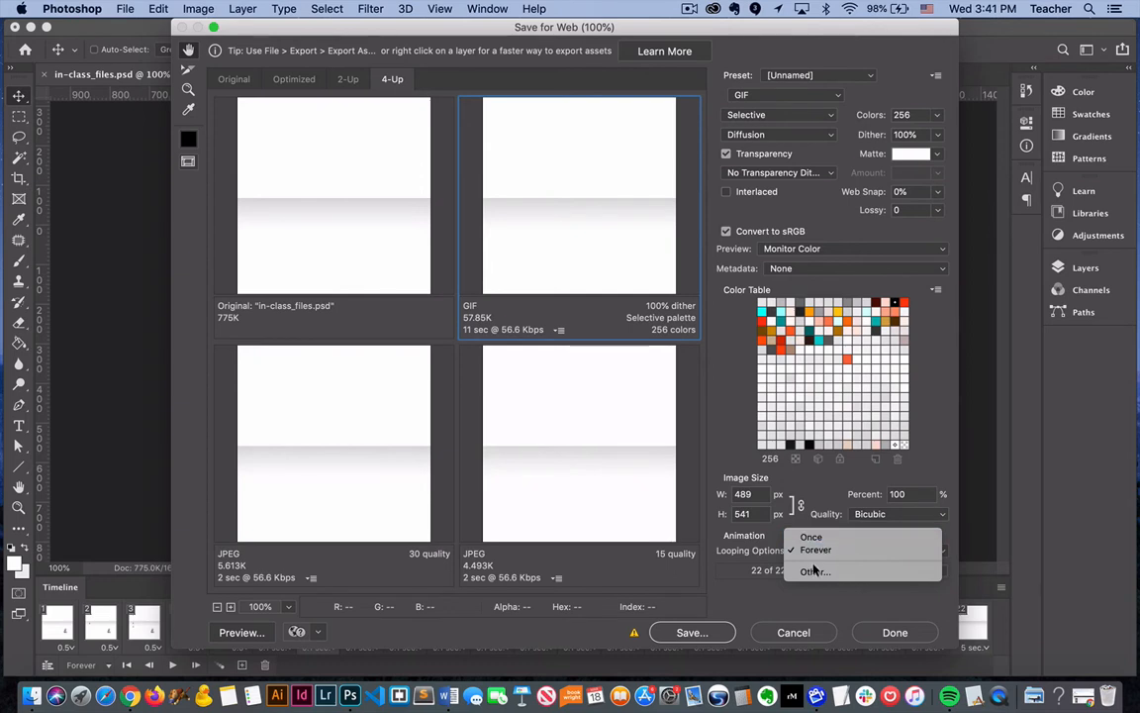
mouse_move(799, 597)
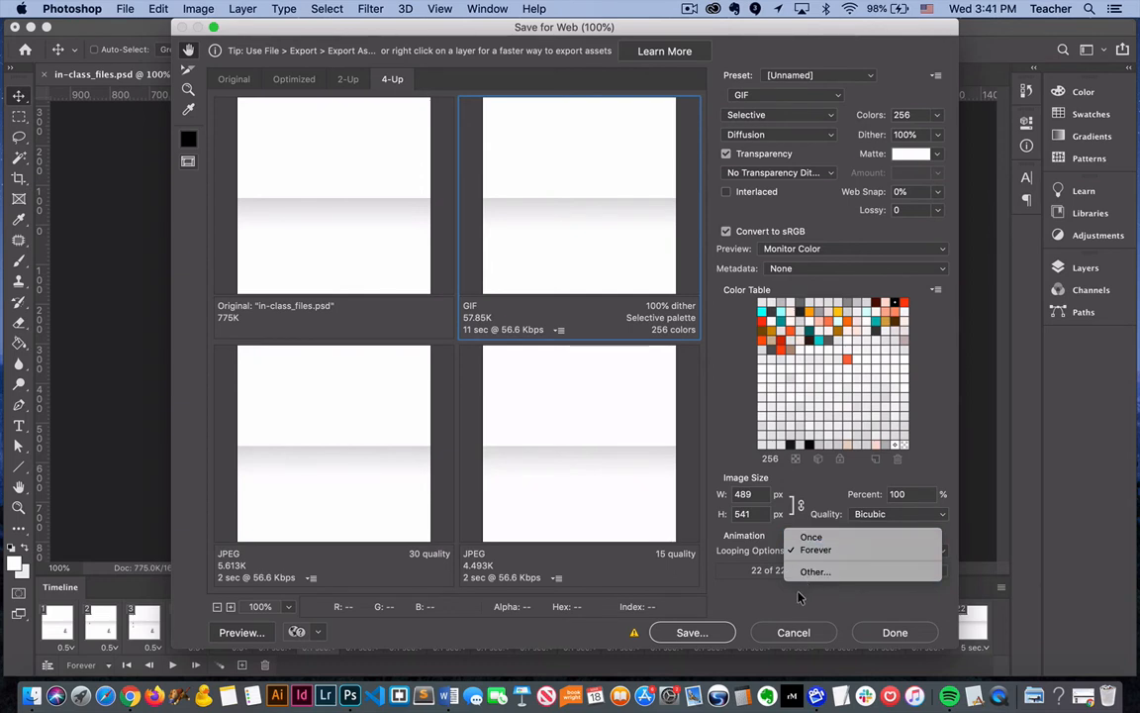
Leave looping set to Forever and close the list
left_click(815, 550)
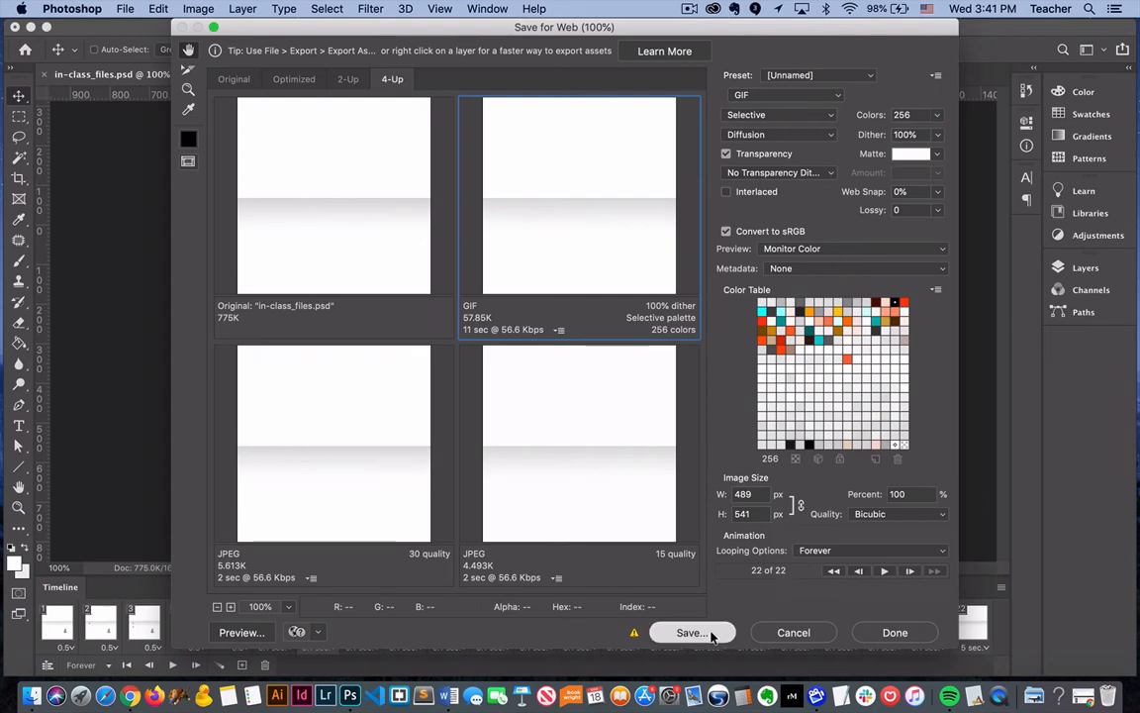
Save the optimized GIF as test-animation.gif in the animation-new folder
left_click(691, 633)
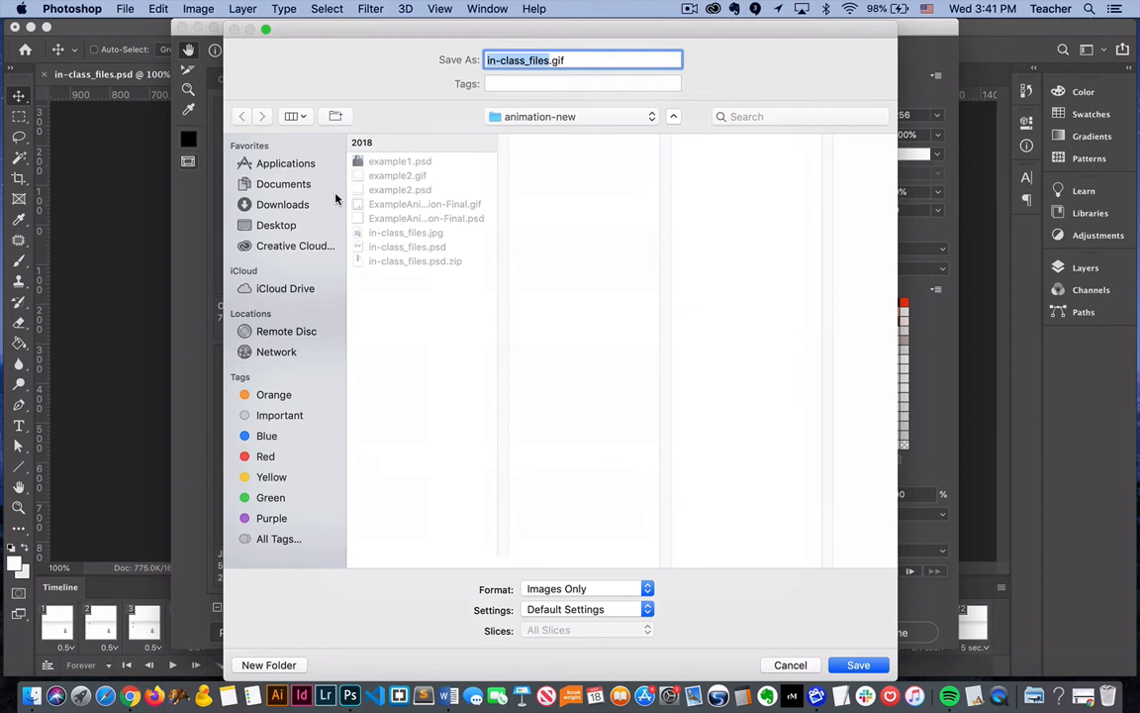
mouse_move(558, 371)
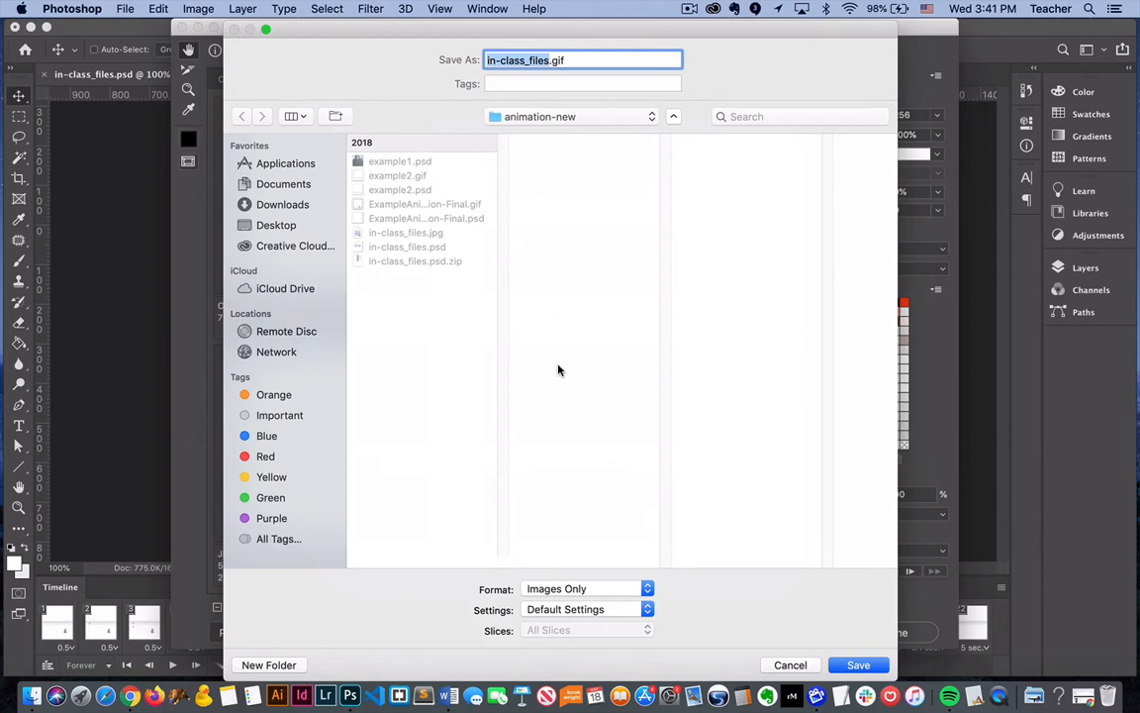
type("test.gif")
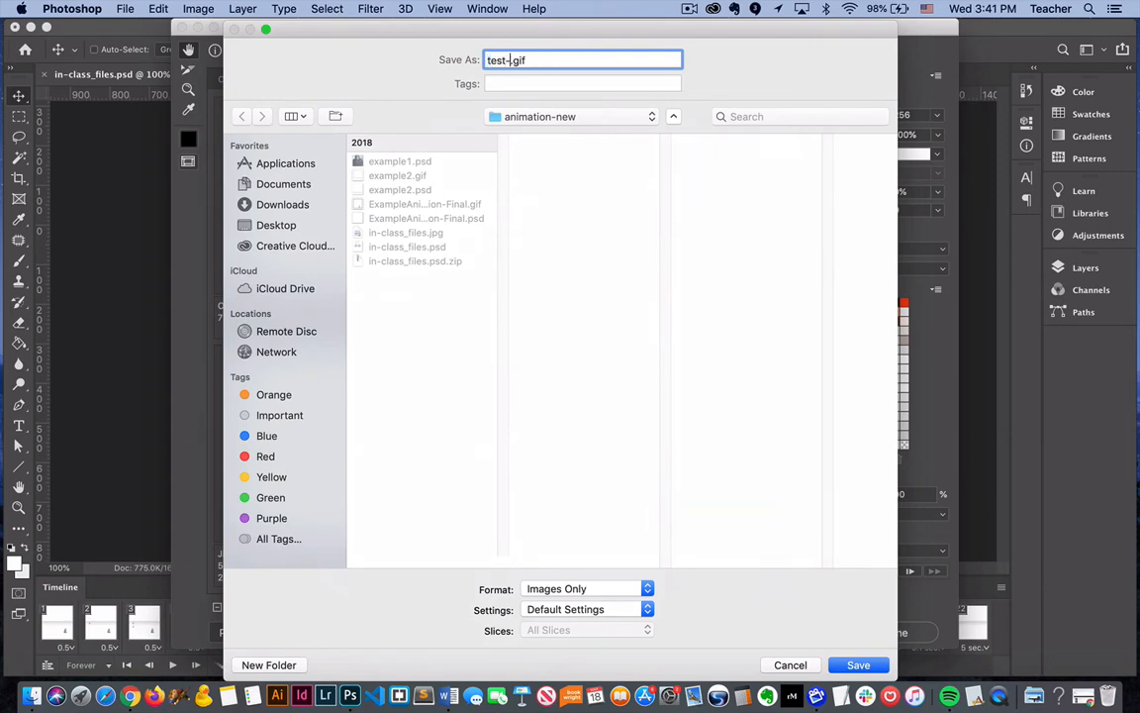
type("animation")
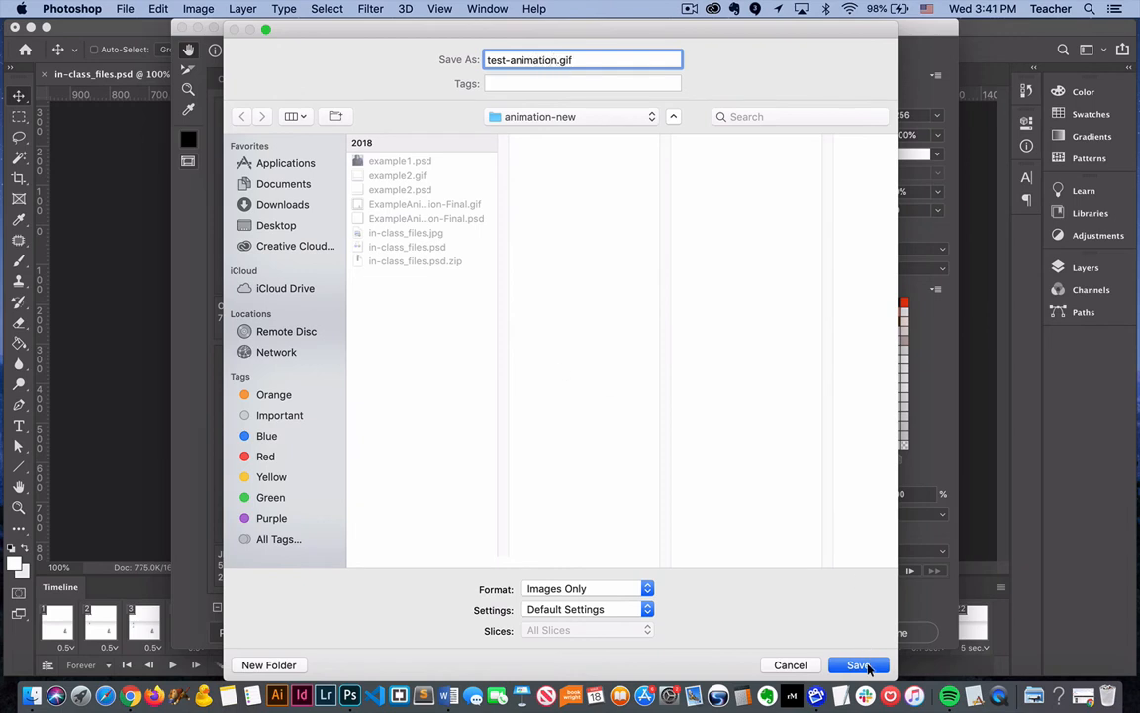
left_click(859, 665)
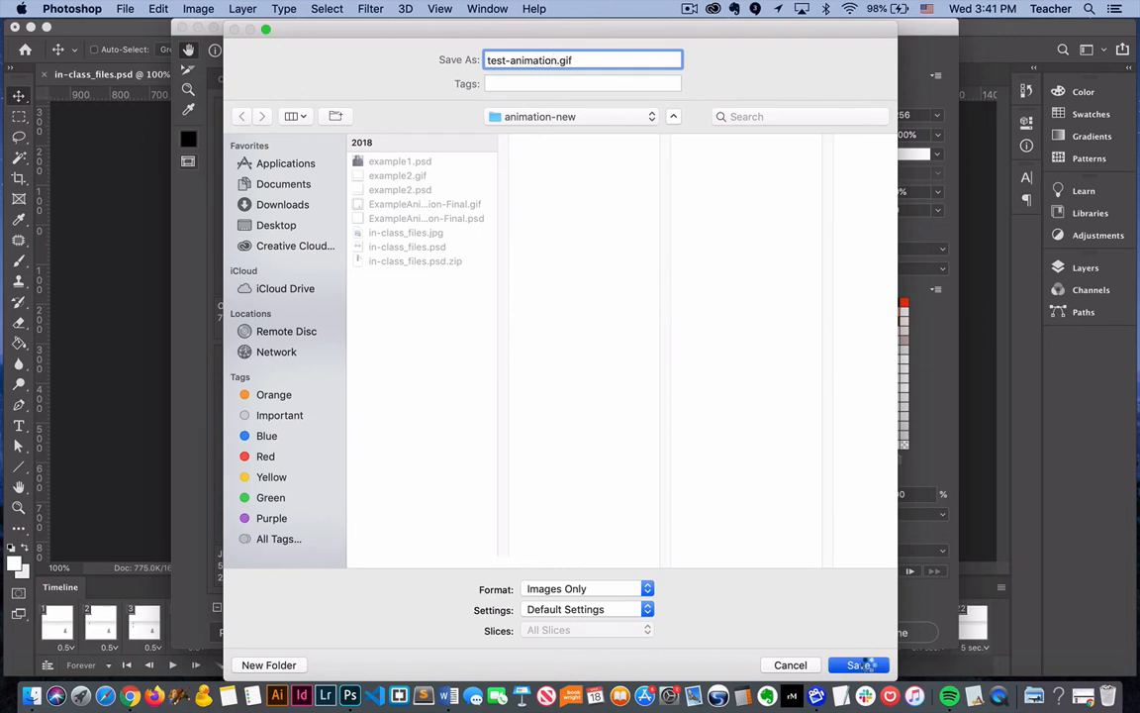
left_click(857, 665)
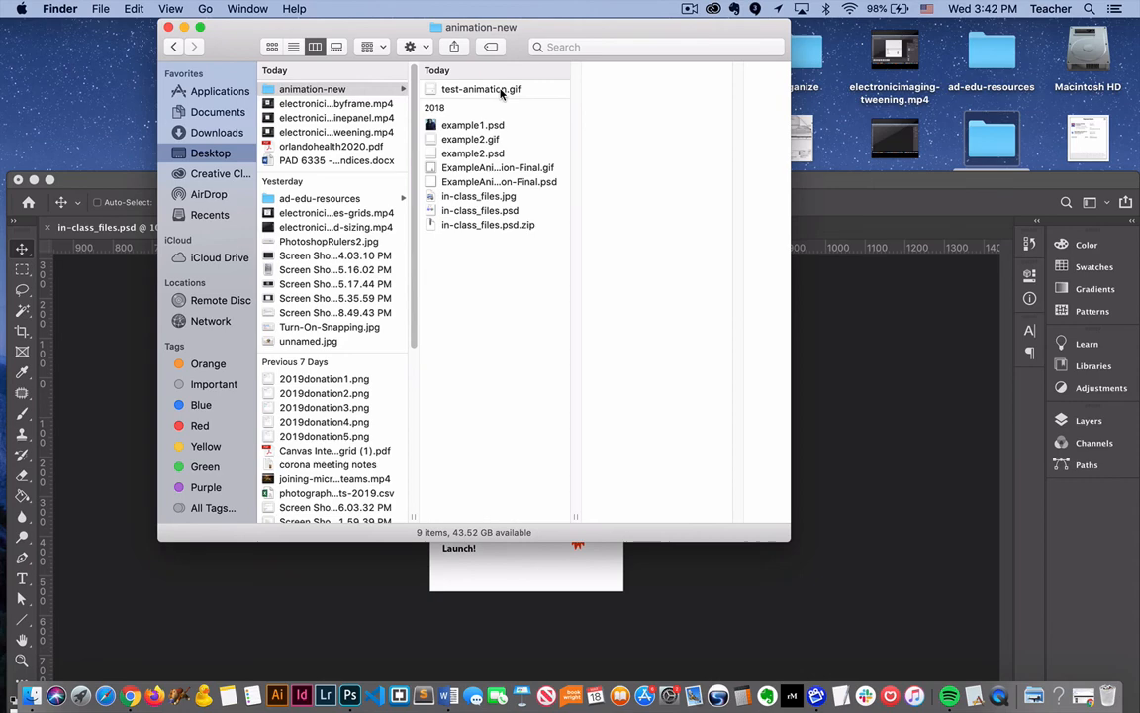
Select test-animation.gif in Finder to view its info, then open it to watch the animation
left_click(481, 89)
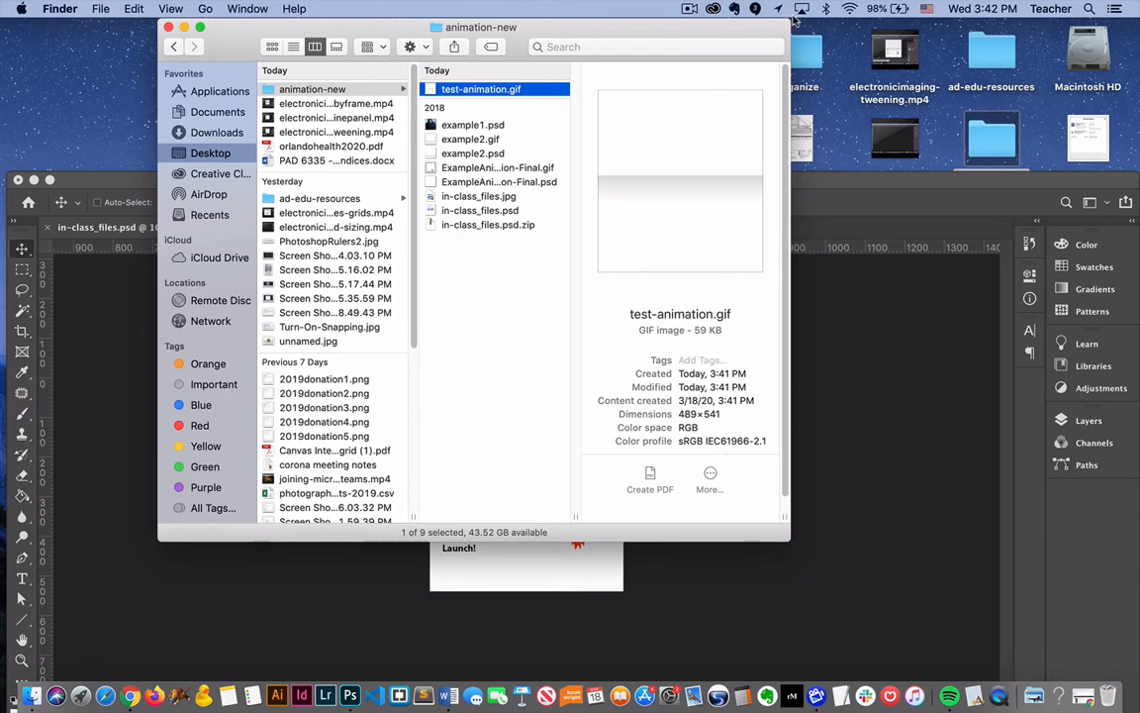
mouse_move(790, 32)
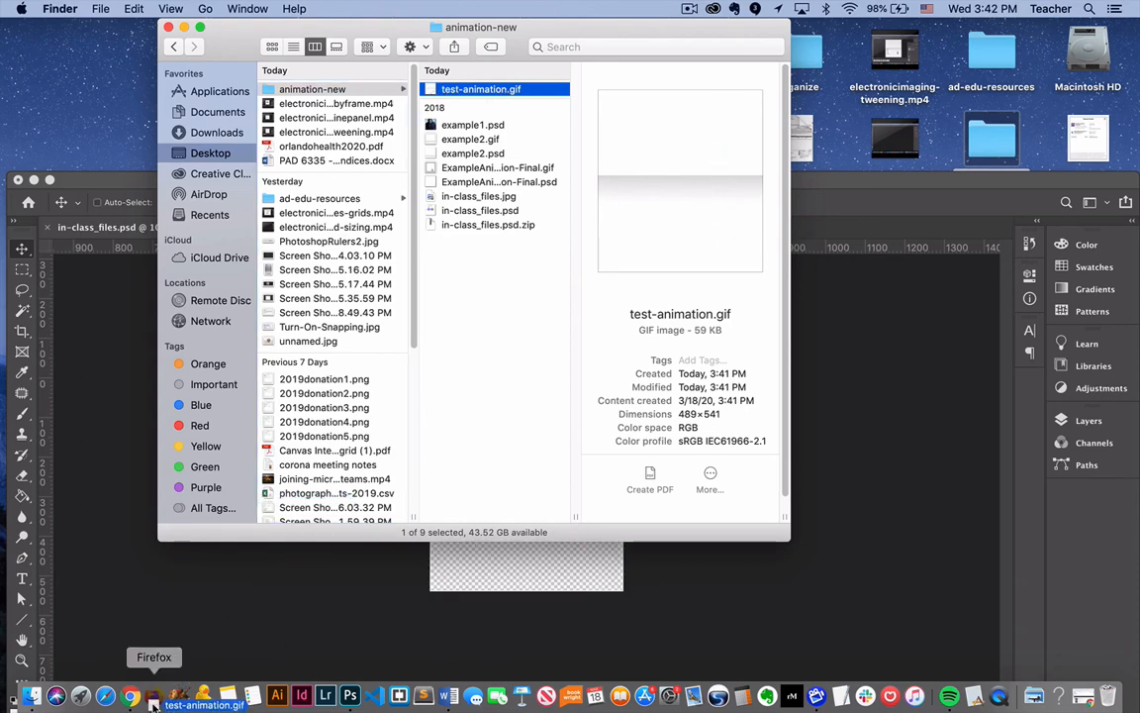
double_click(479, 89)
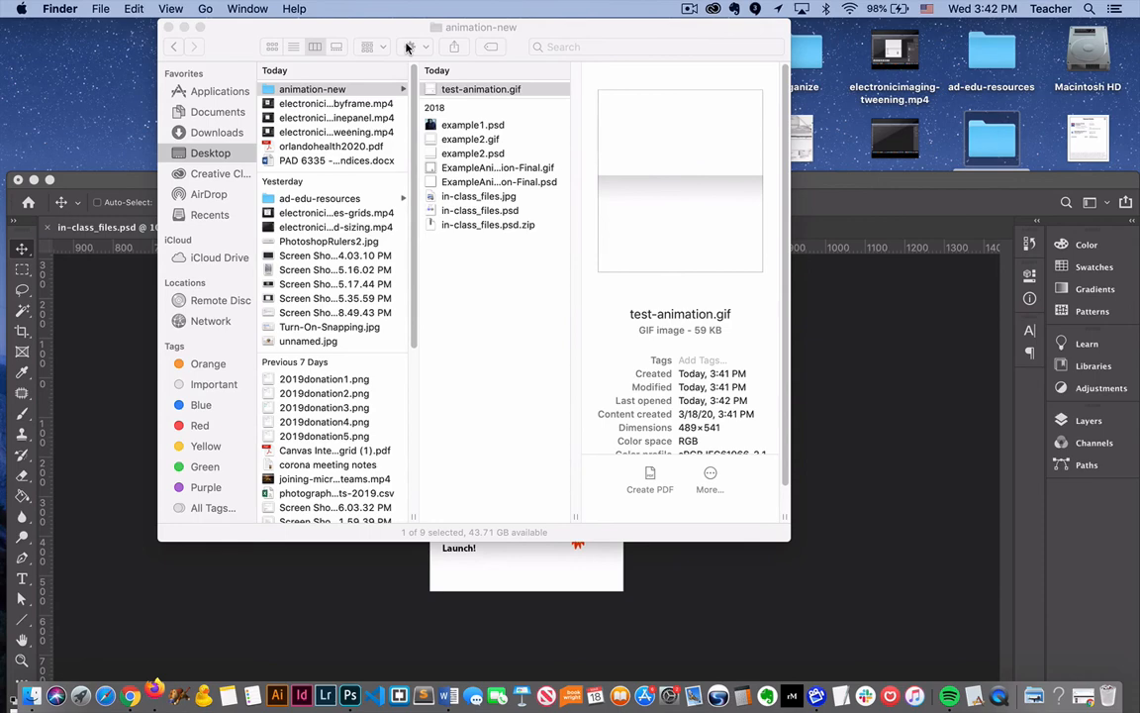
left_click(131, 697)
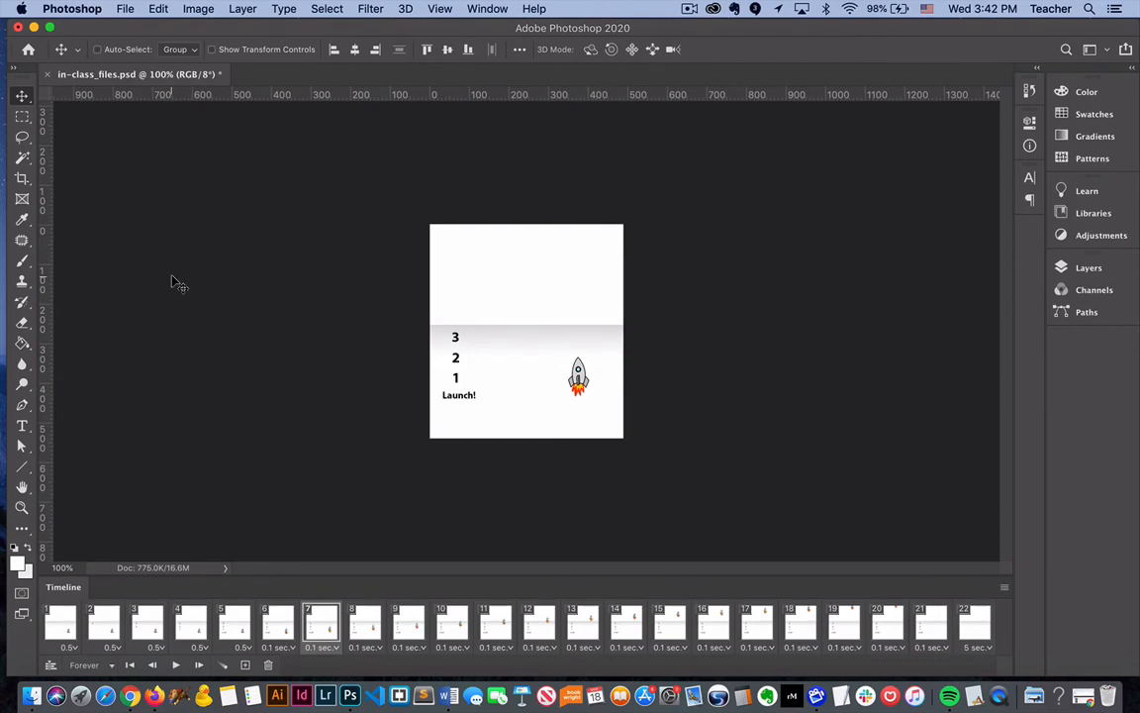
mouse_move(198, 380)
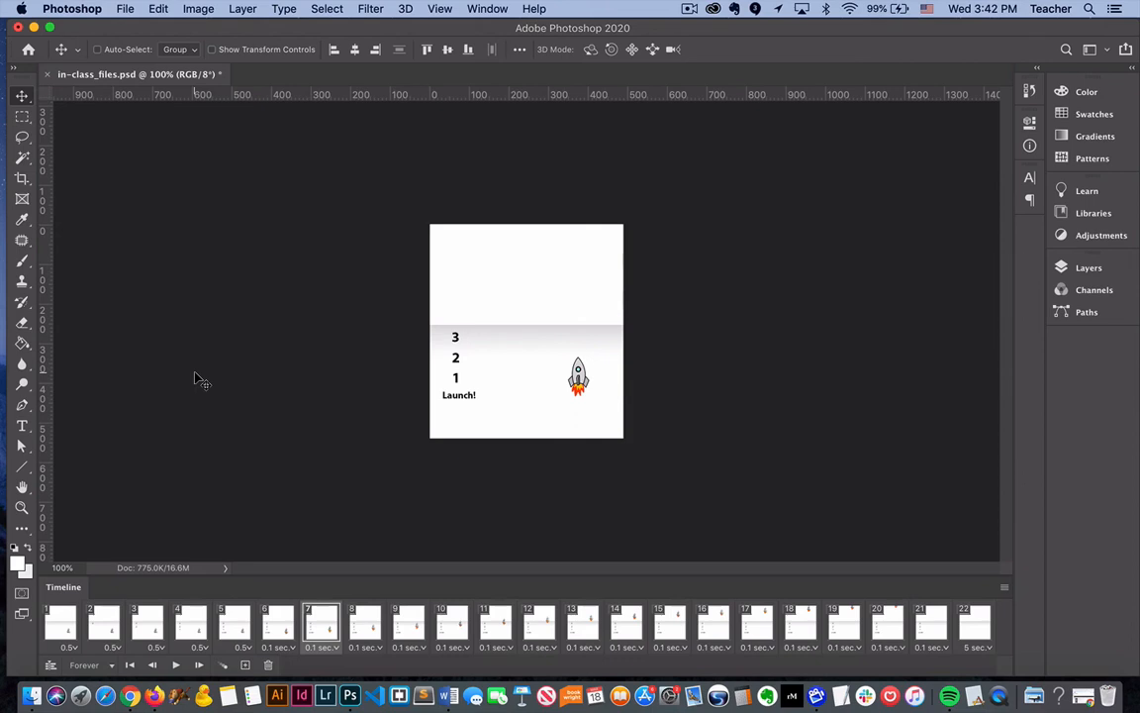
mouse_move(336, 426)
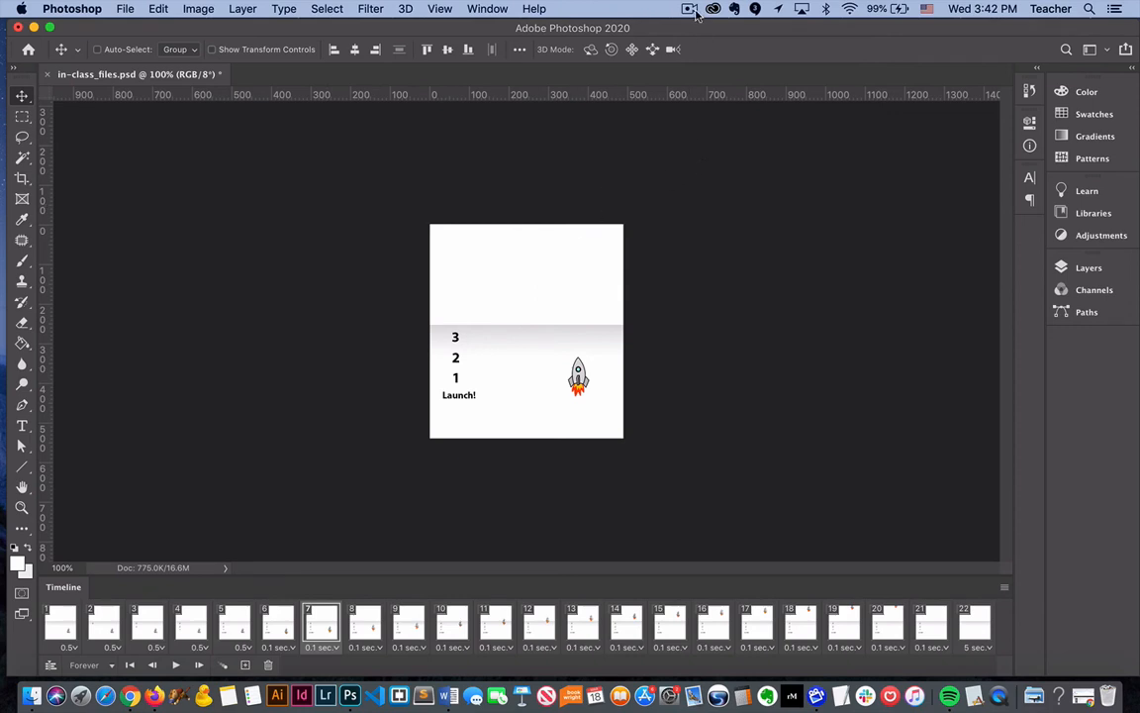
mouse_move(693, 16)
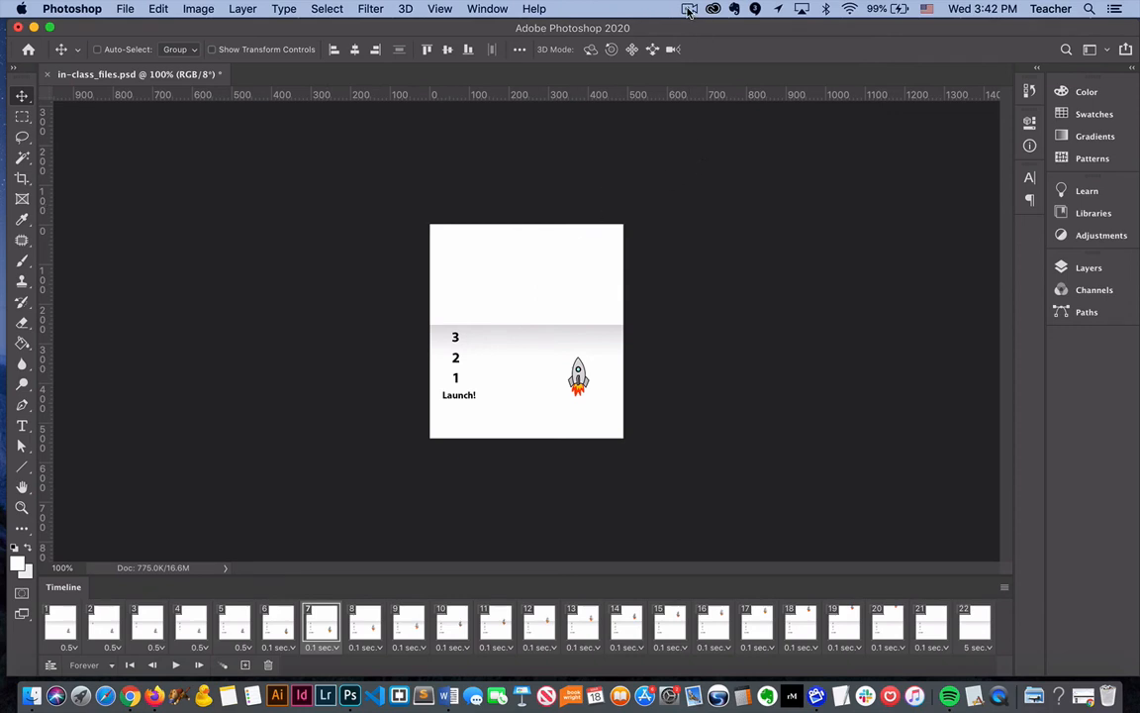